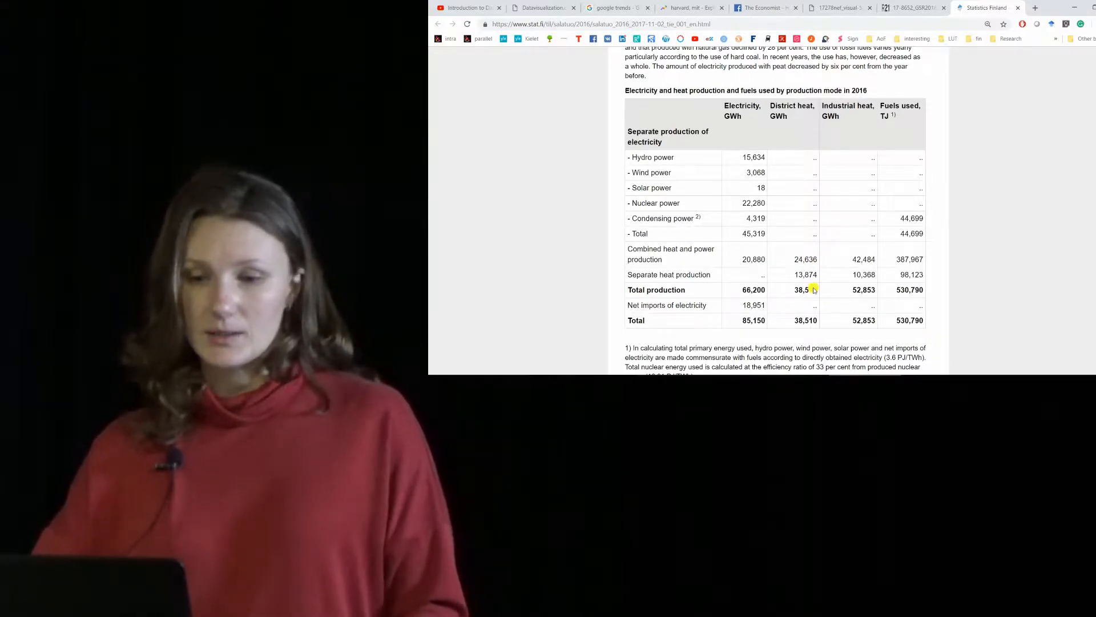
mouse_move(656, 327)
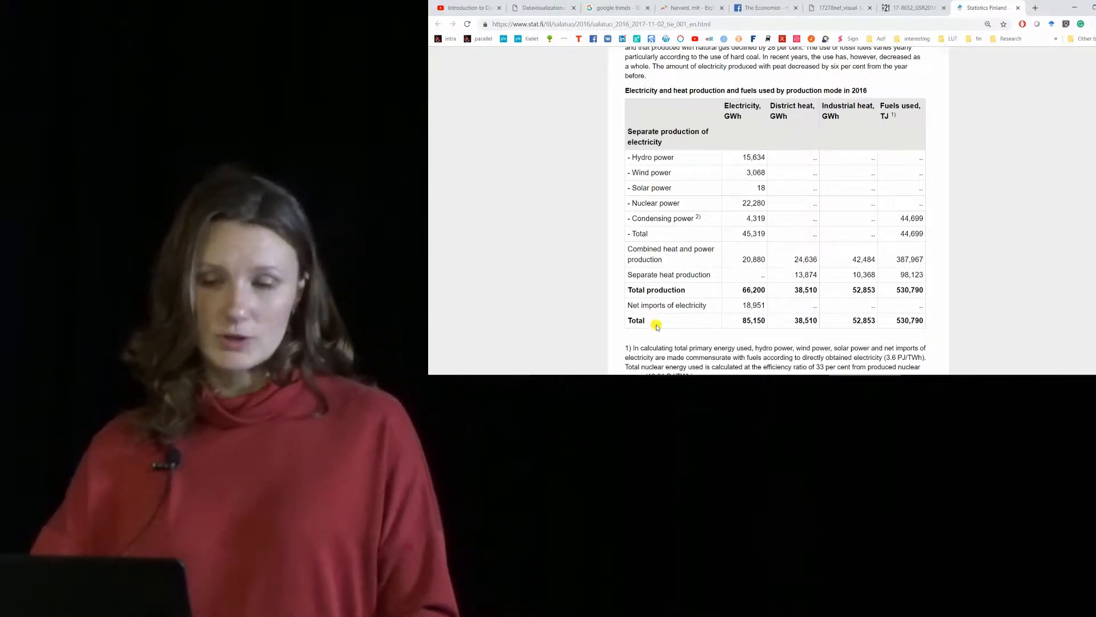
mouse_move(785, 127)
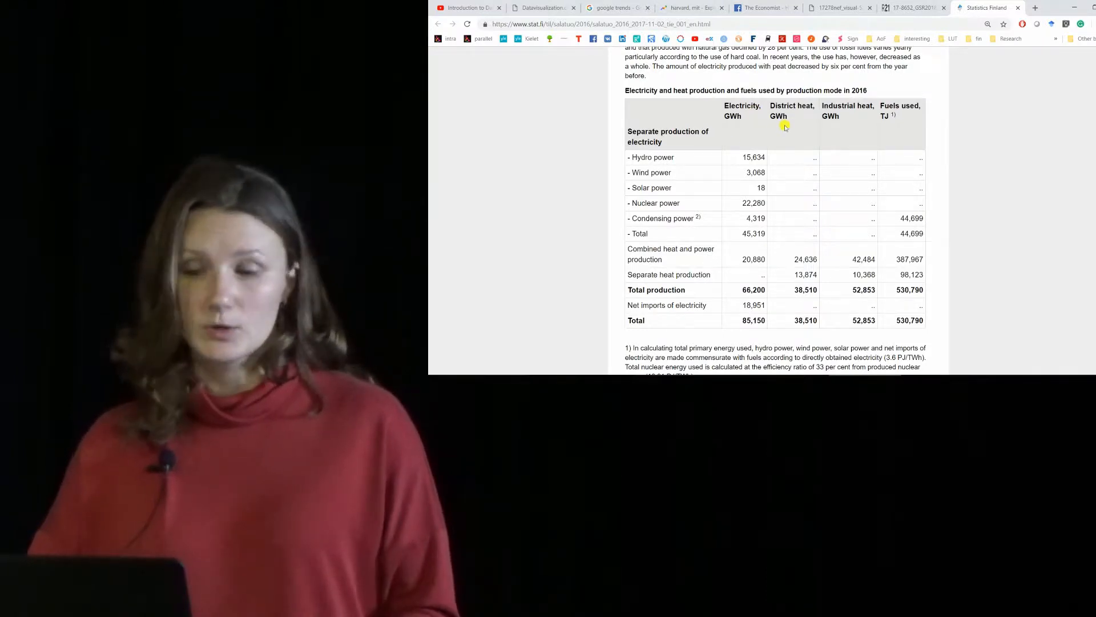
mouse_move(831, 133)
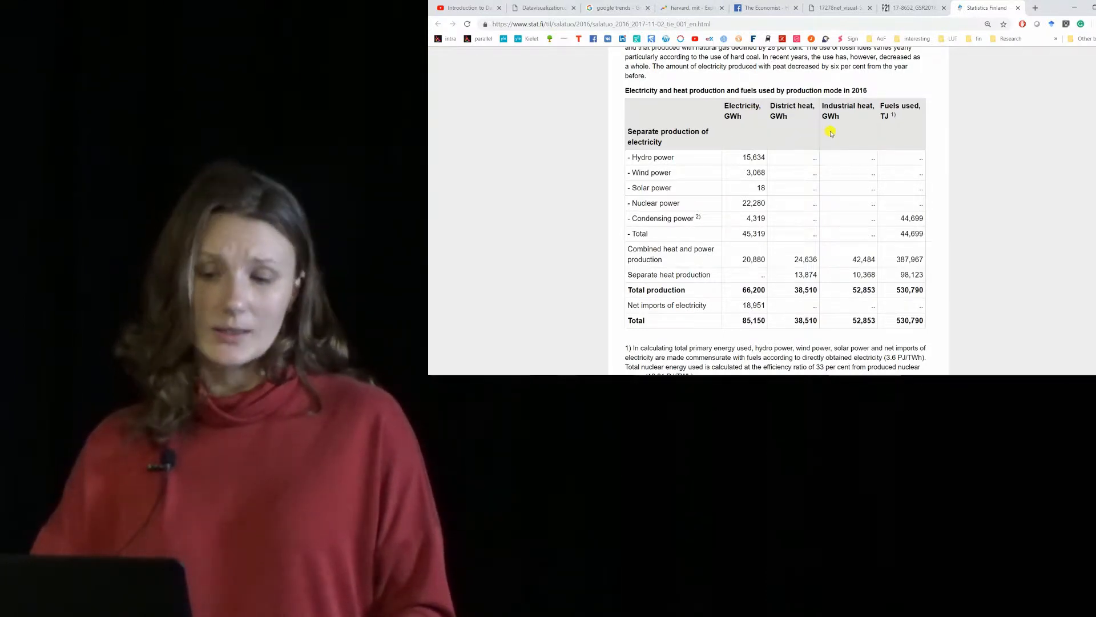
mouse_move(840, 156)
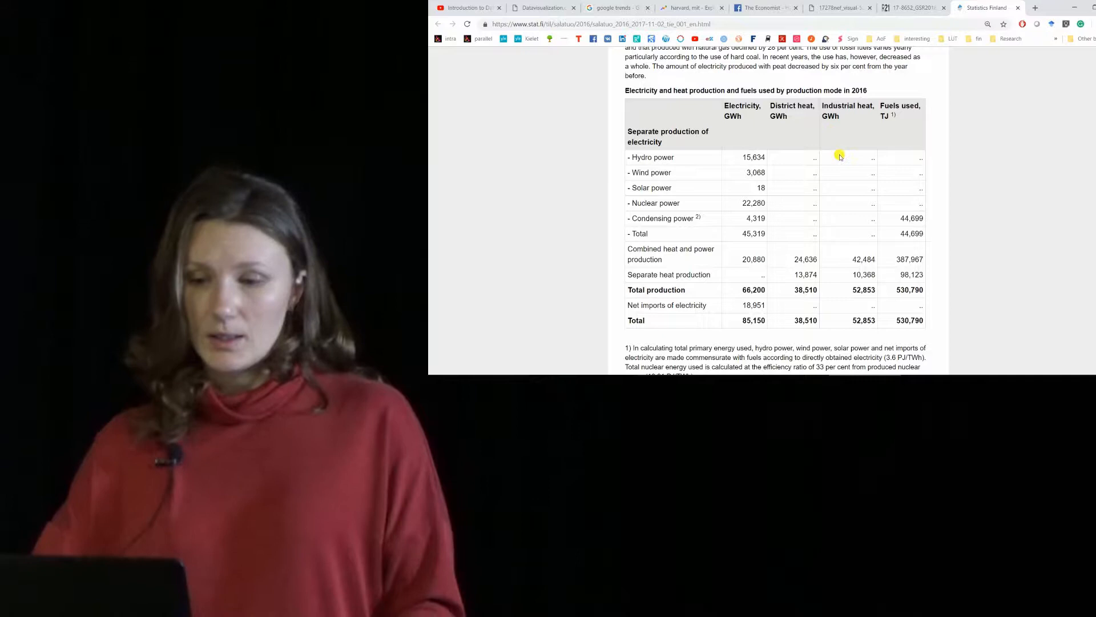
mouse_move(904, 329)
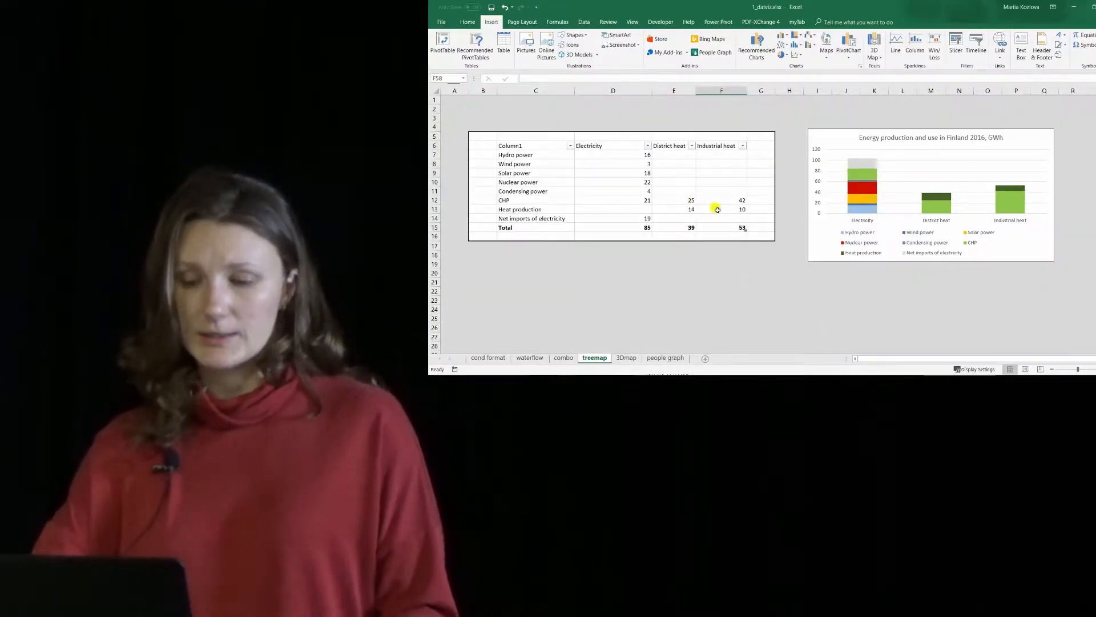
mouse_move(908, 130)
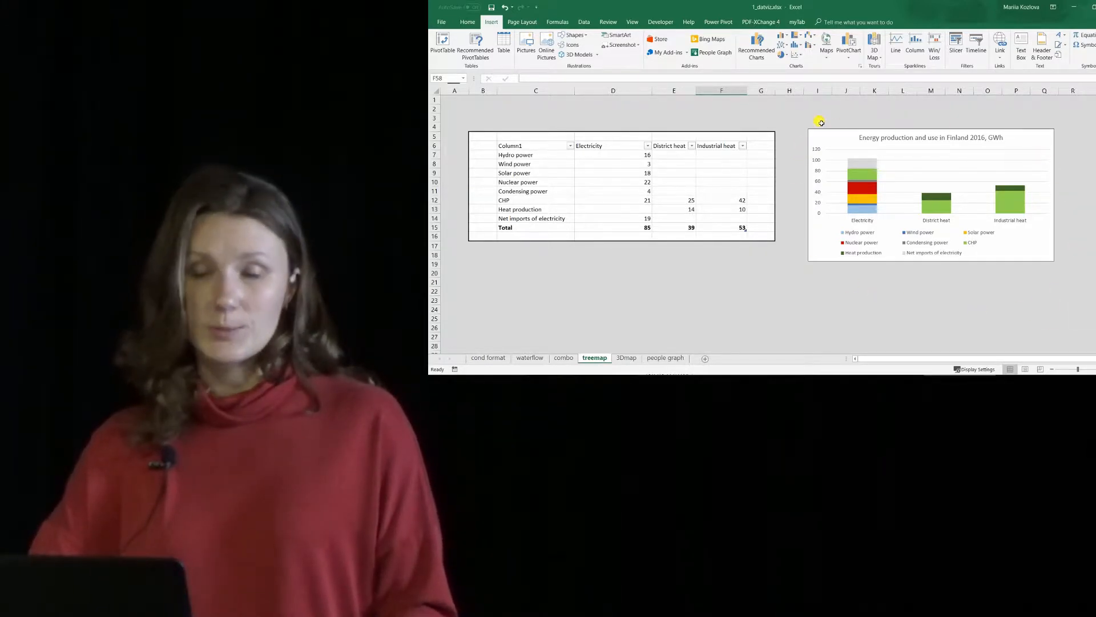
mouse_move(1018, 264)
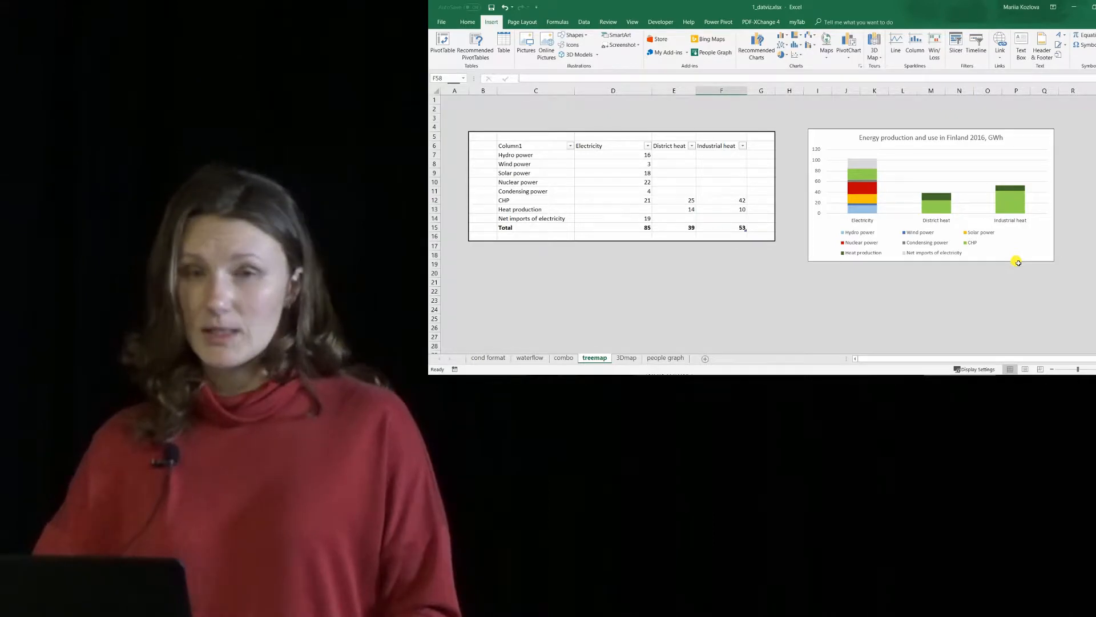
mouse_move(962, 242)
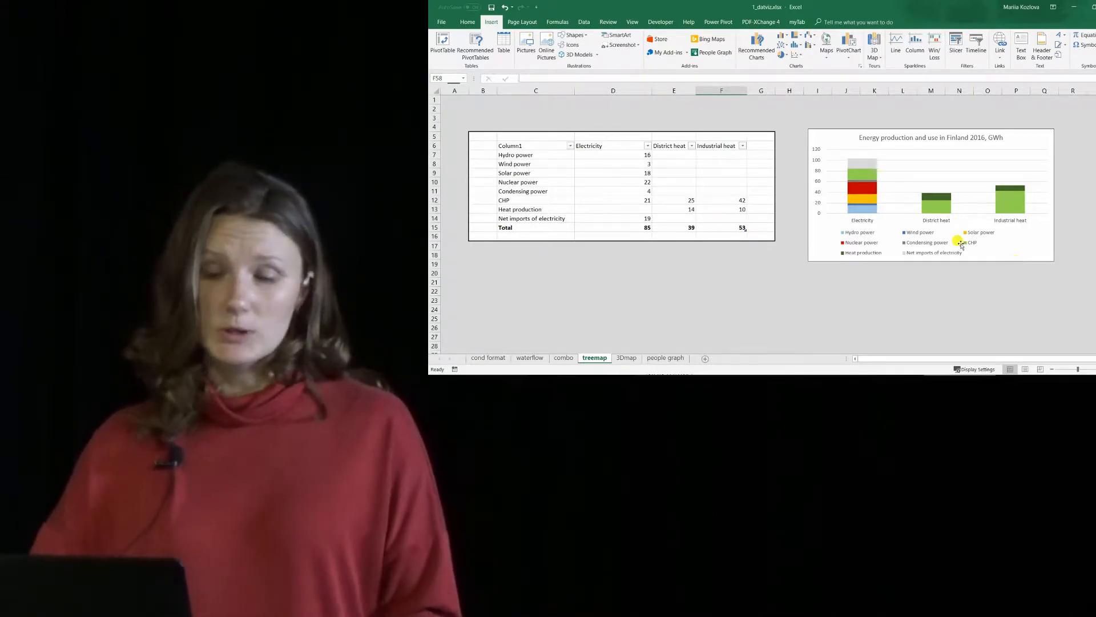
mouse_move(707, 231)
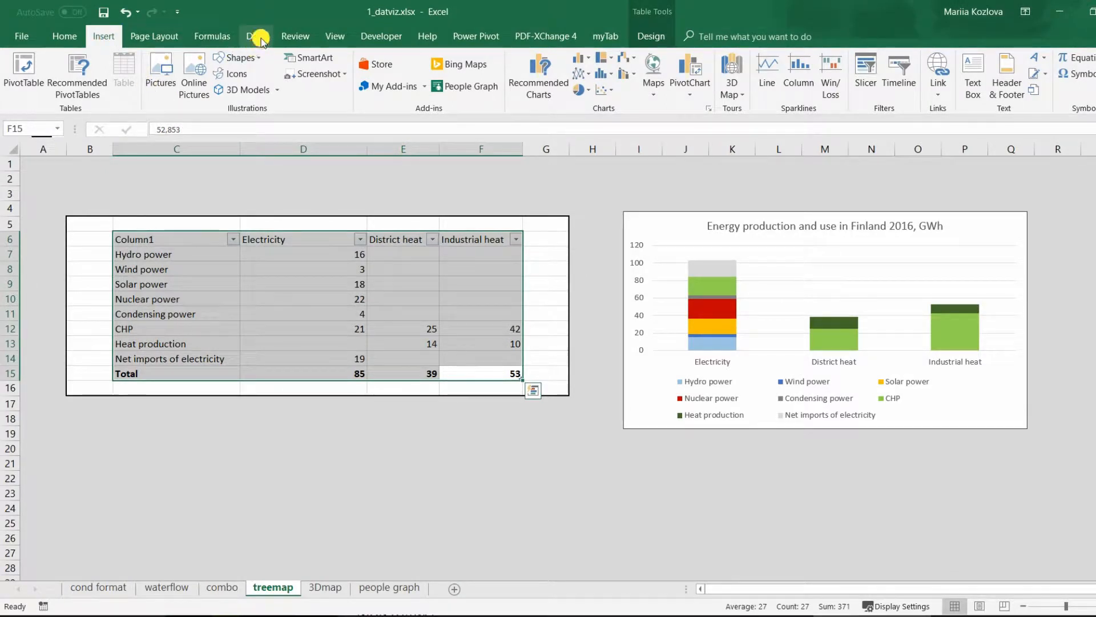
- Load the selected energy production table into Power Query Editor via Data > From Table/Range
click(255, 36)
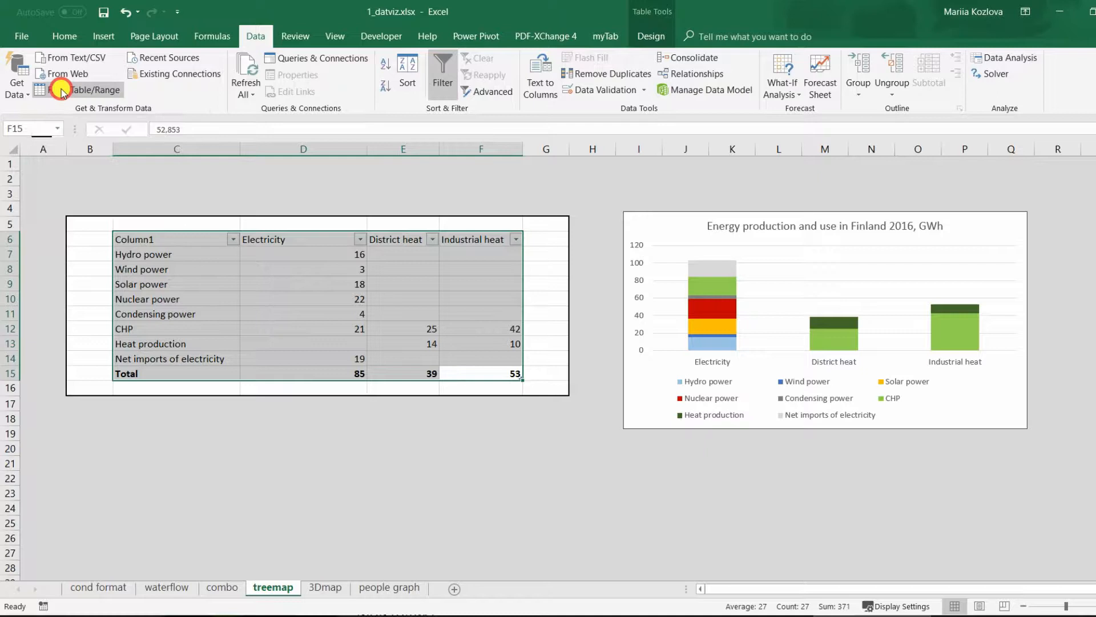
click(87, 89)
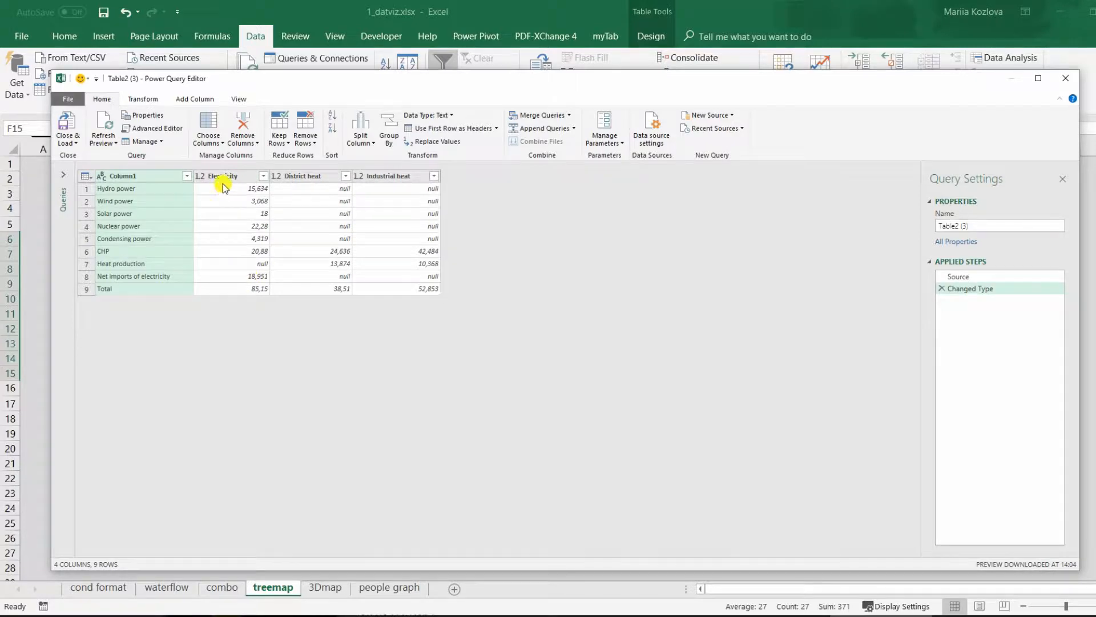
- Unpivot the Electricity, District heat and Industrial heat columns into attribute–value rows
click(230, 175)
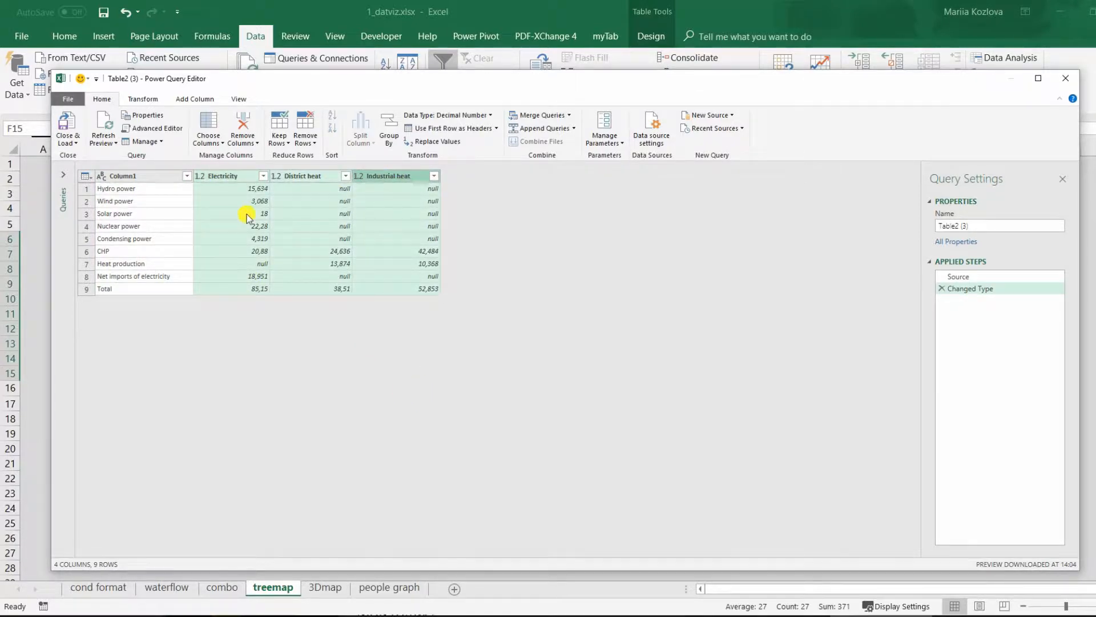
click(142, 99)
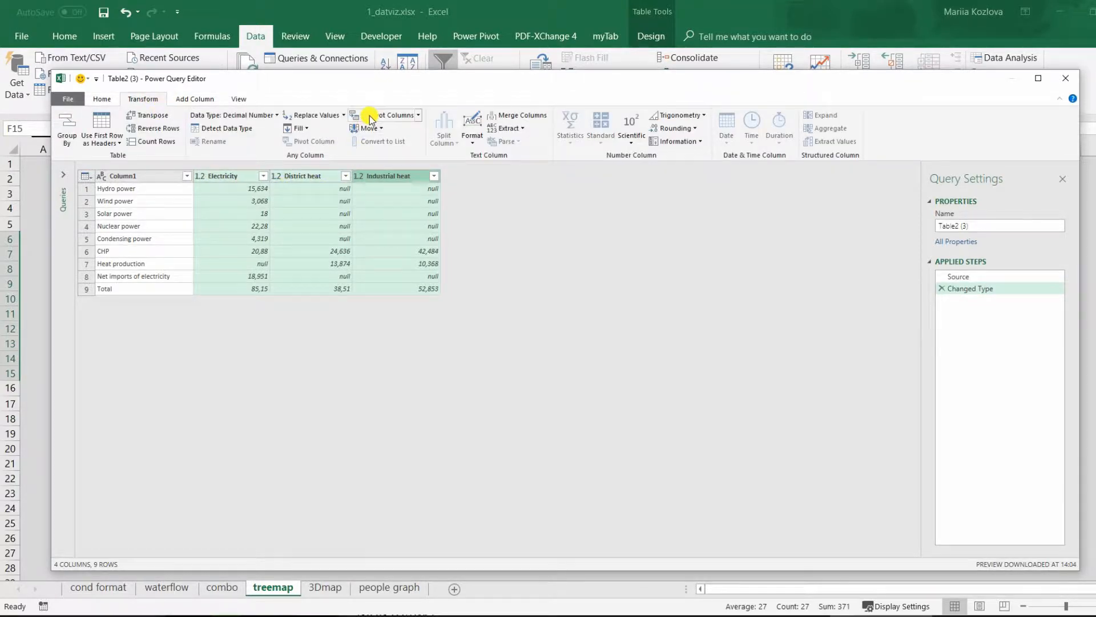
click(371, 115)
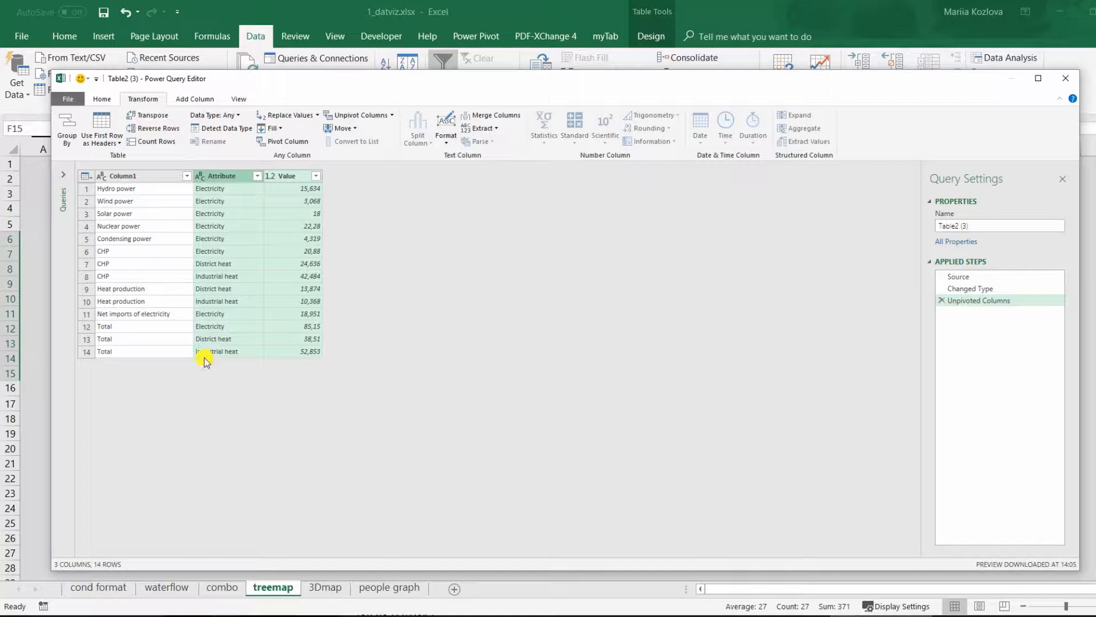
mouse_move(353, 351)
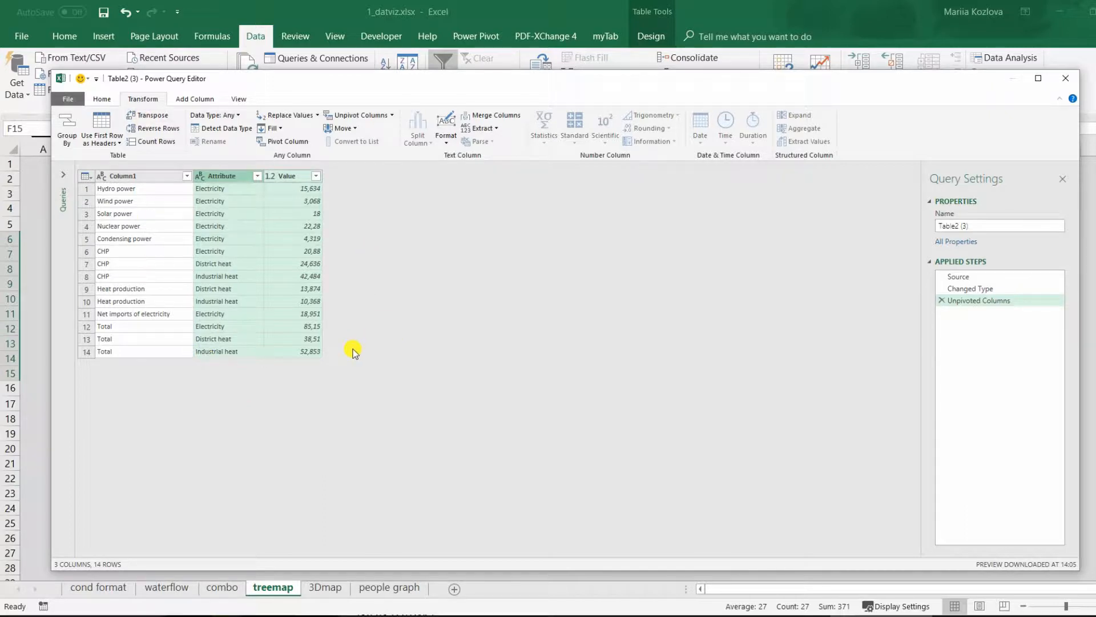
mouse_move(101, 99)
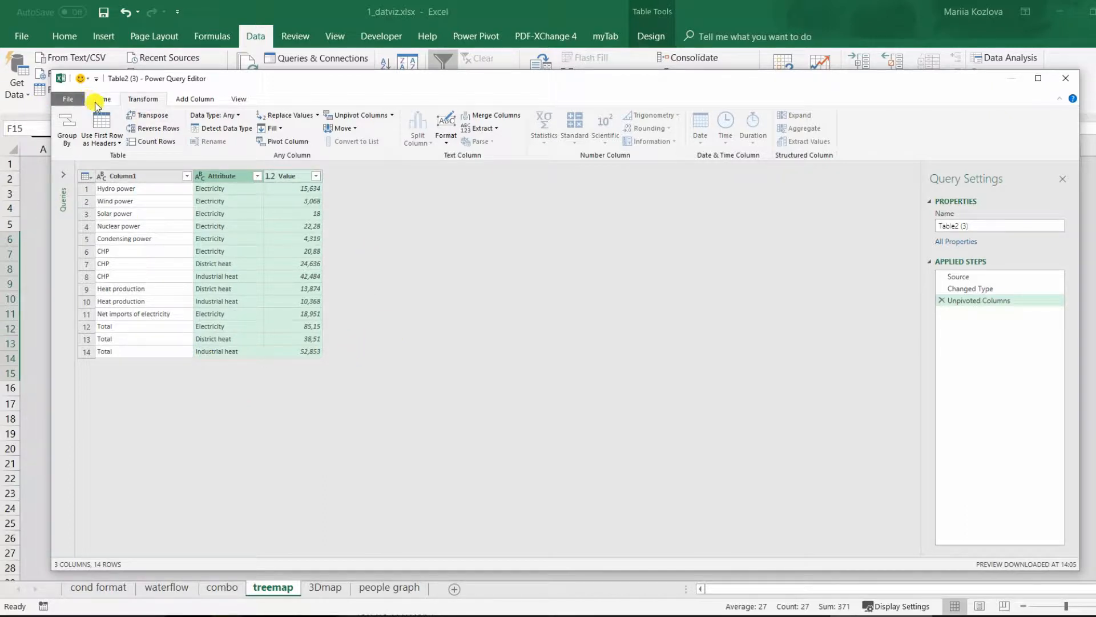
- Close the Power Query Editor and load the unpivoted 14-row table into Excel
click(101, 99)
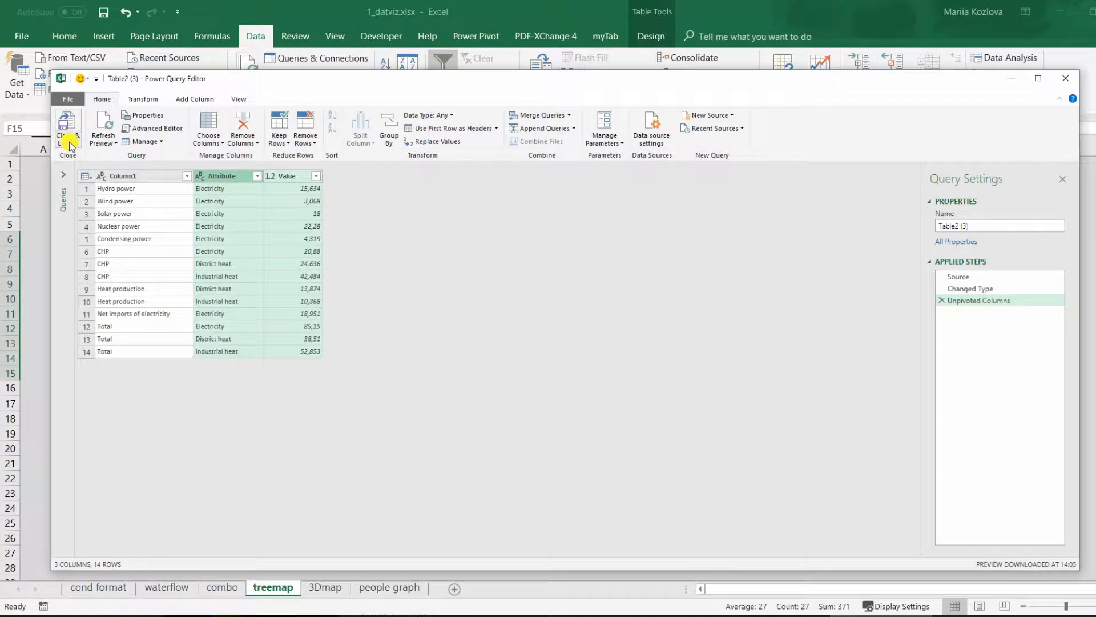
mouse_move(996, 149)
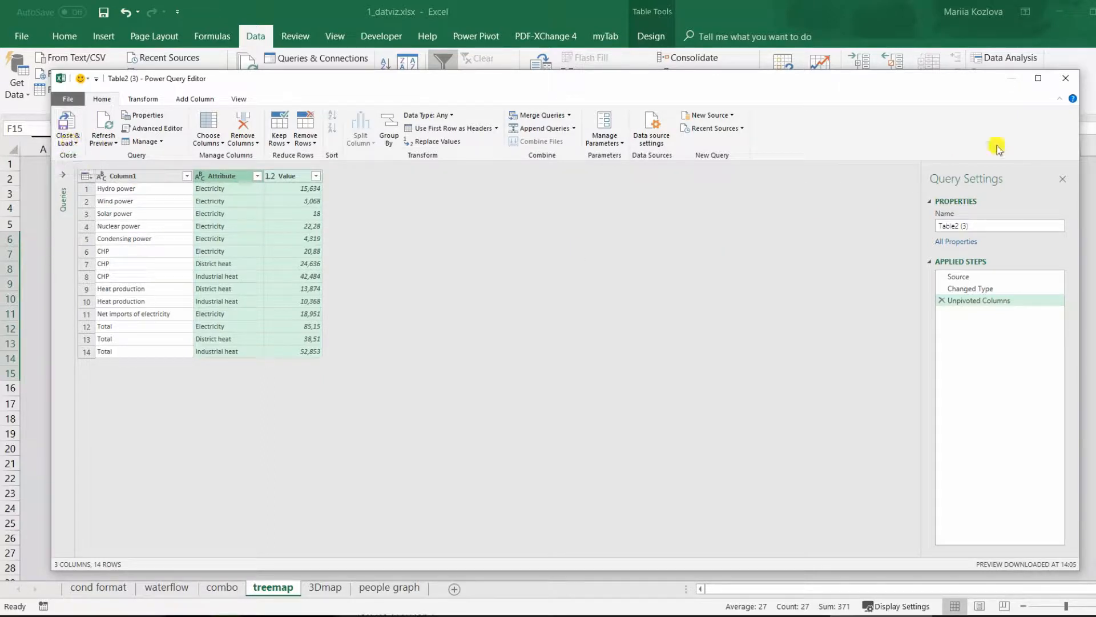
click(1064, 78)
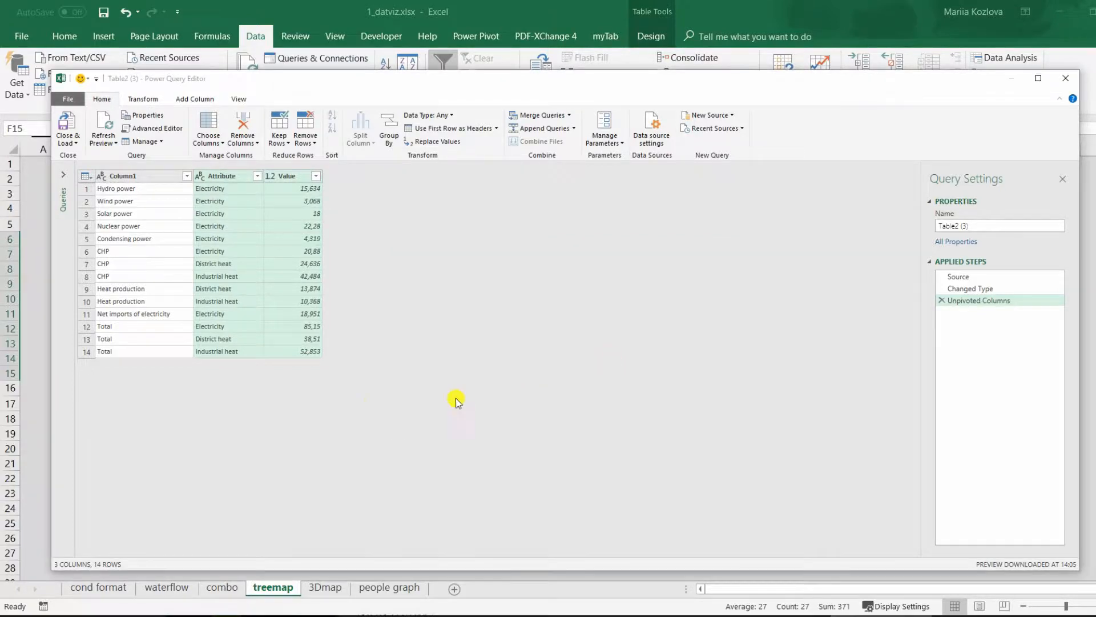
click(66, 128)
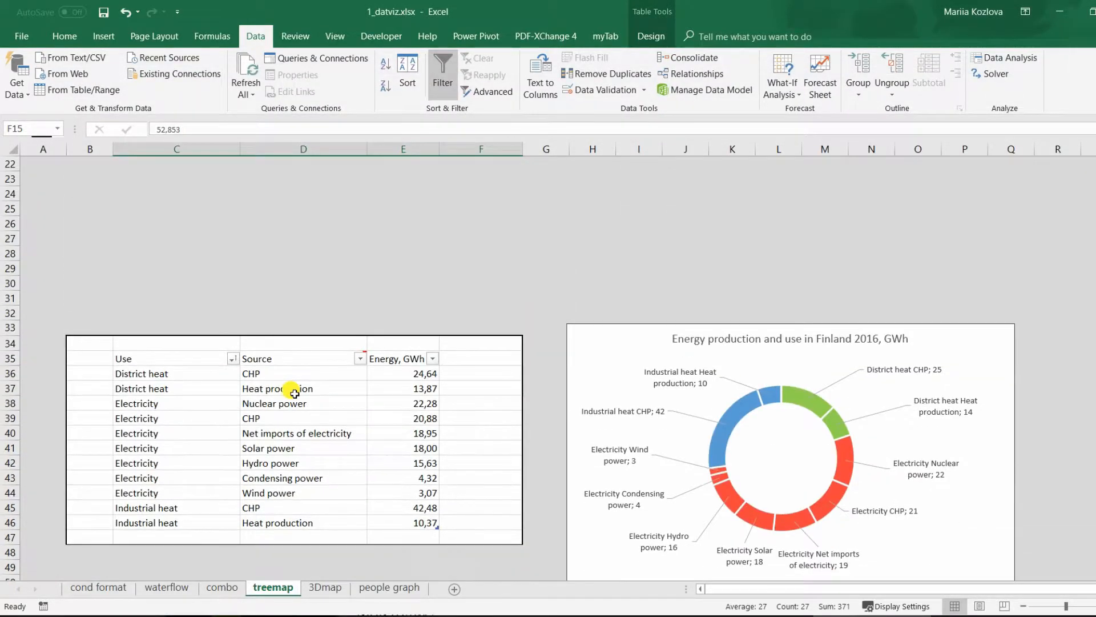
mouse_move(194, 504)
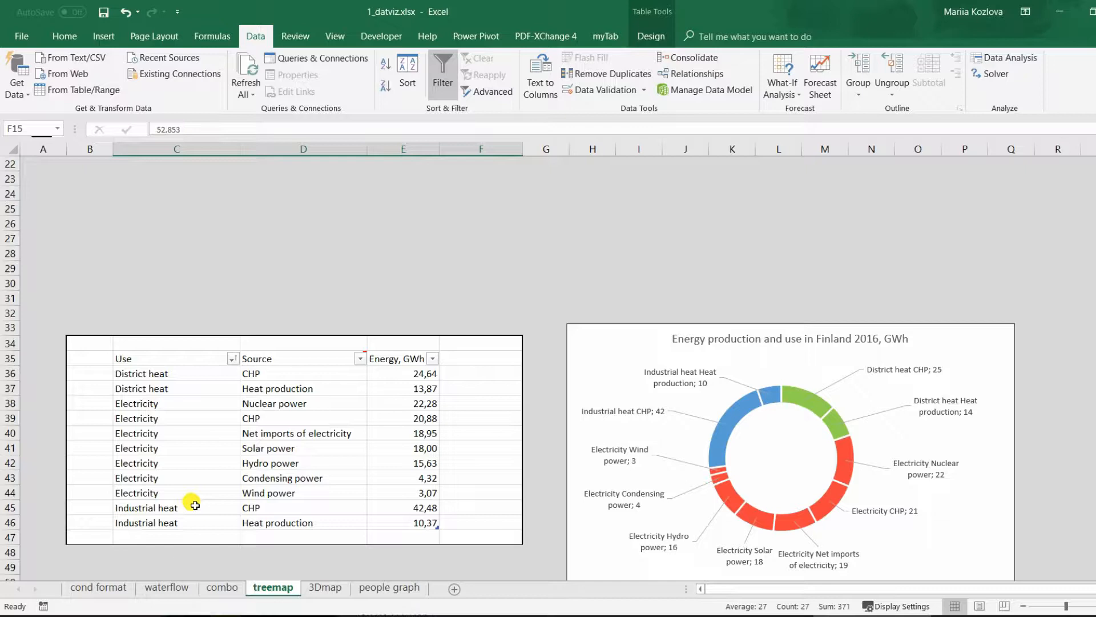
mouse_move(370, 519)
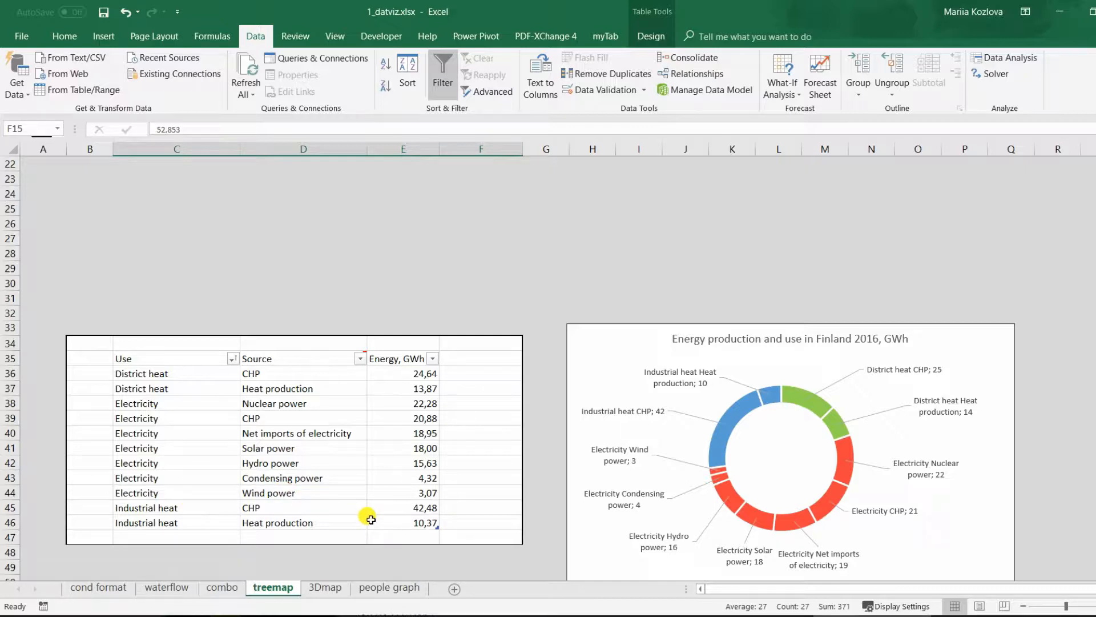
mouse_move(352, 474)
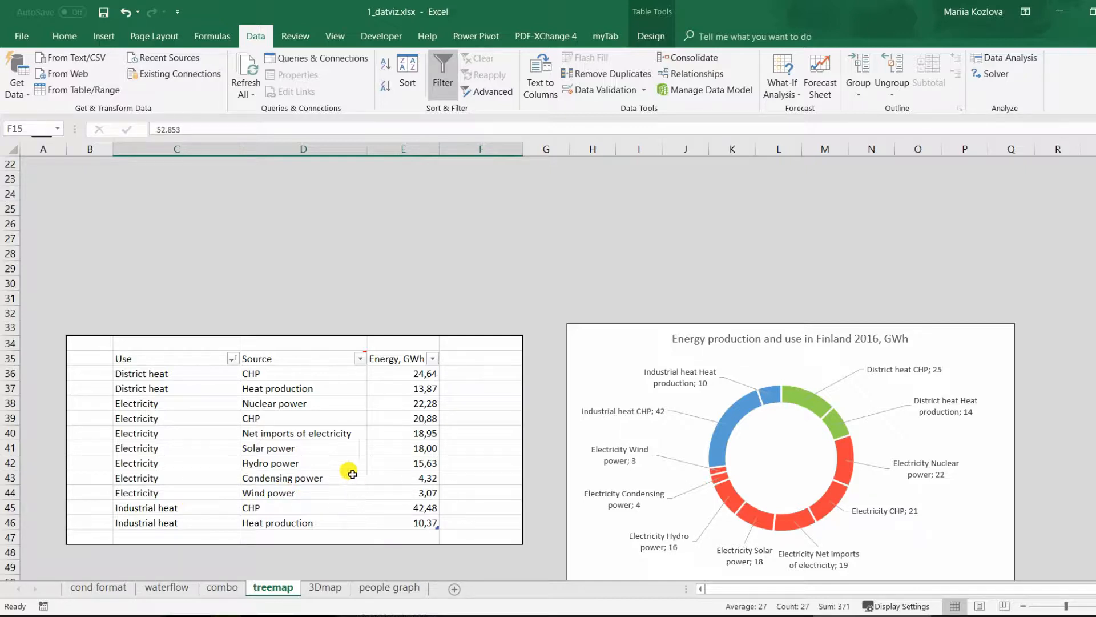
- Select the Source column of the loaded Use/Source/Energy table
click(175, 373)
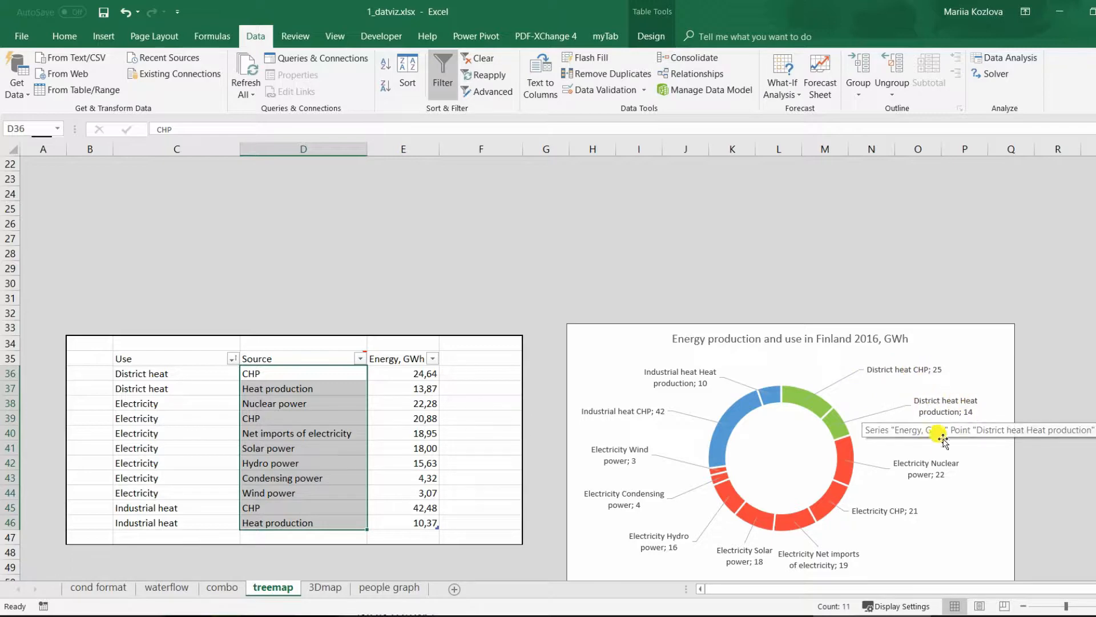
mouse_move(924, 513)
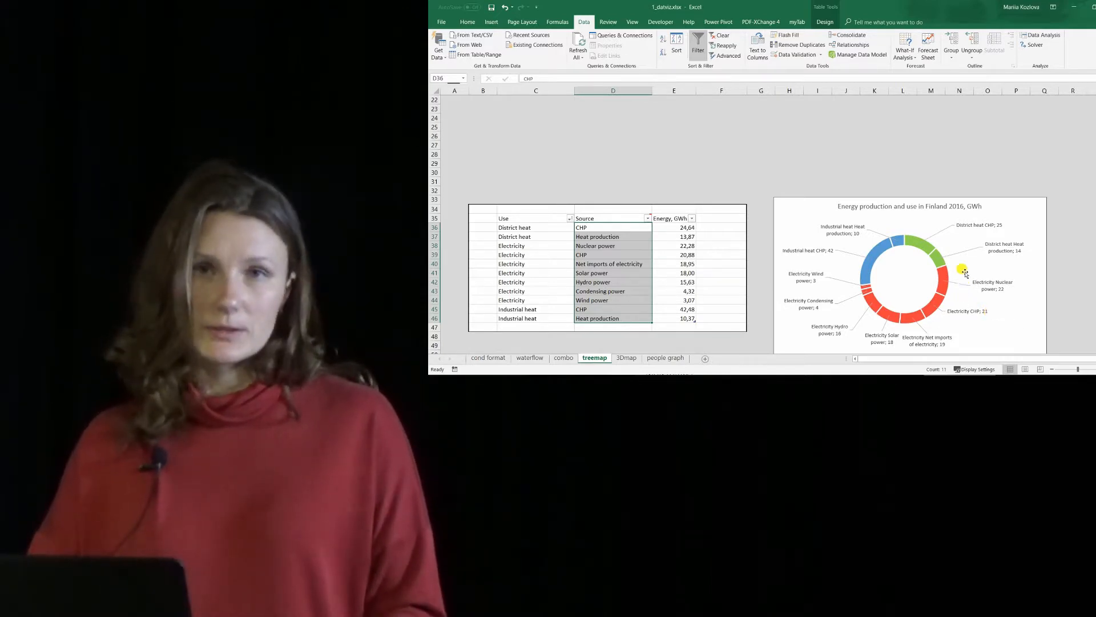
mouse_move(960, 292)
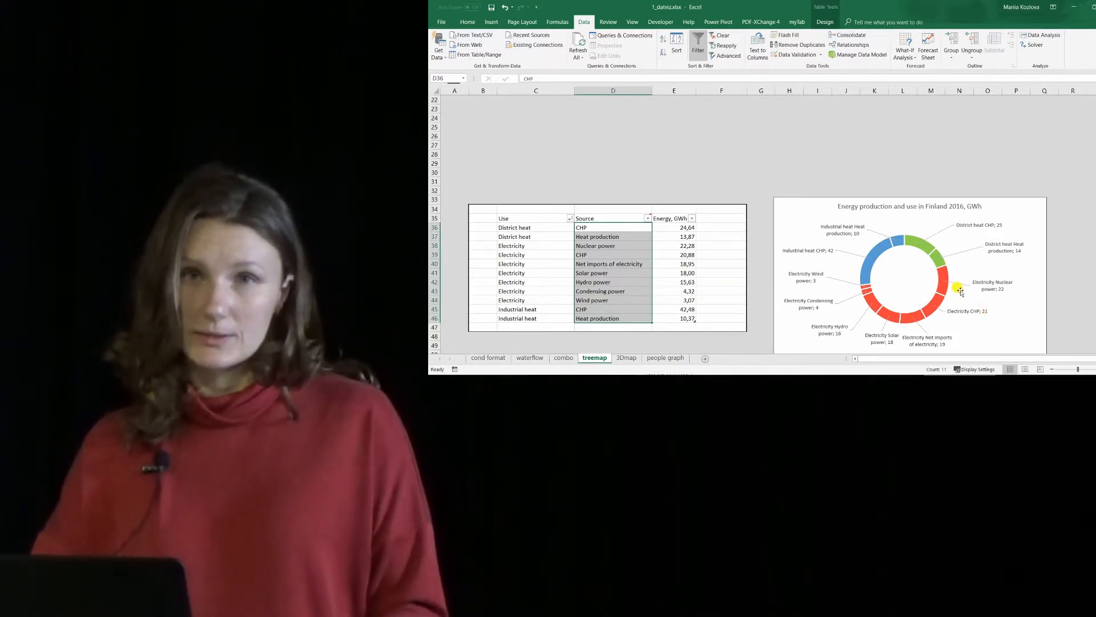
mouse_move(982, 305)
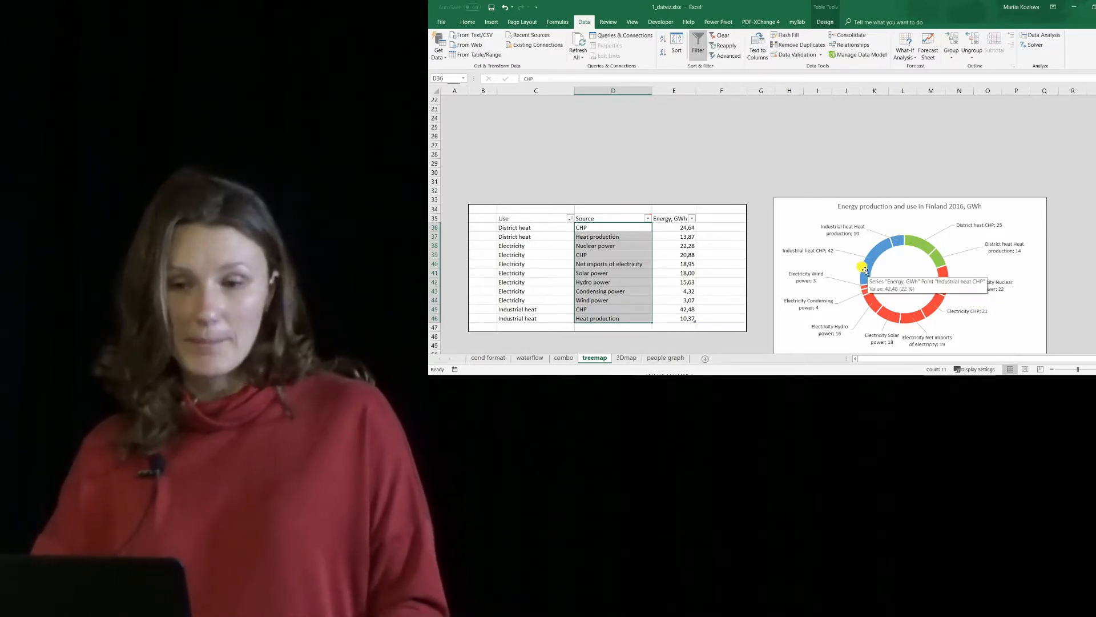
mouse_move(745, 223)
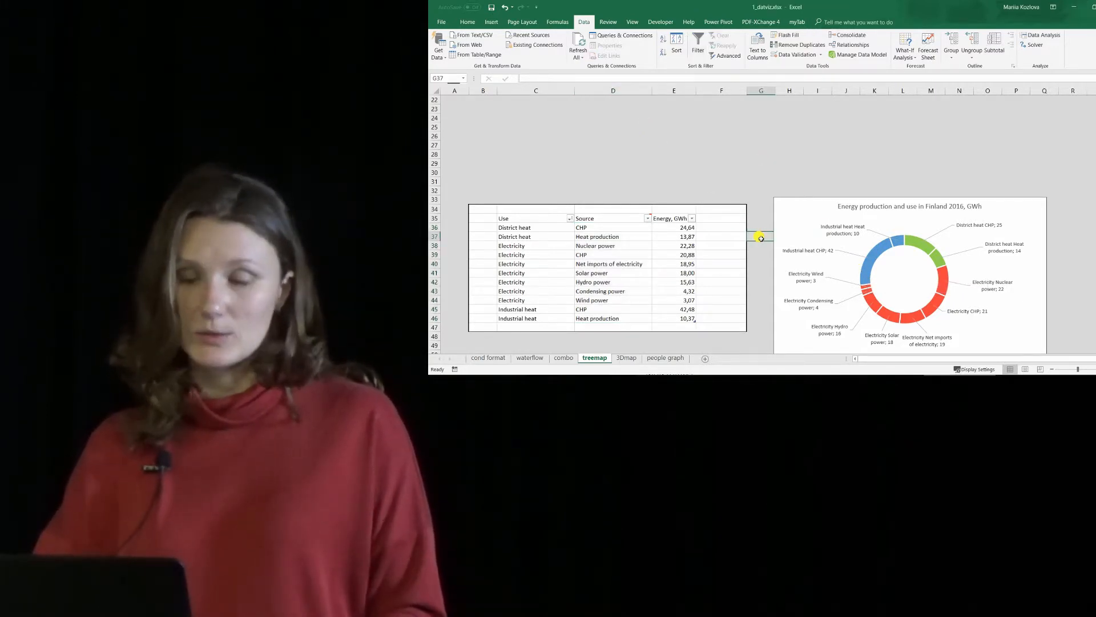
- Scroll down to the treemap of Electricity, Industrial heat and District heat by source
scroll(down, 3)
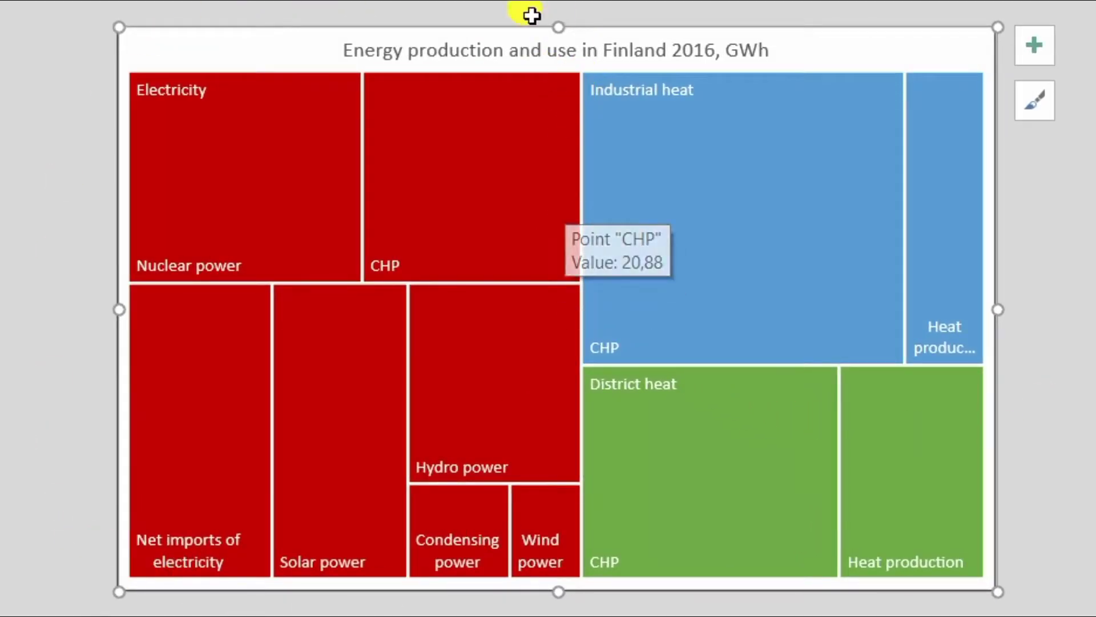
mouse_move(486, 269)
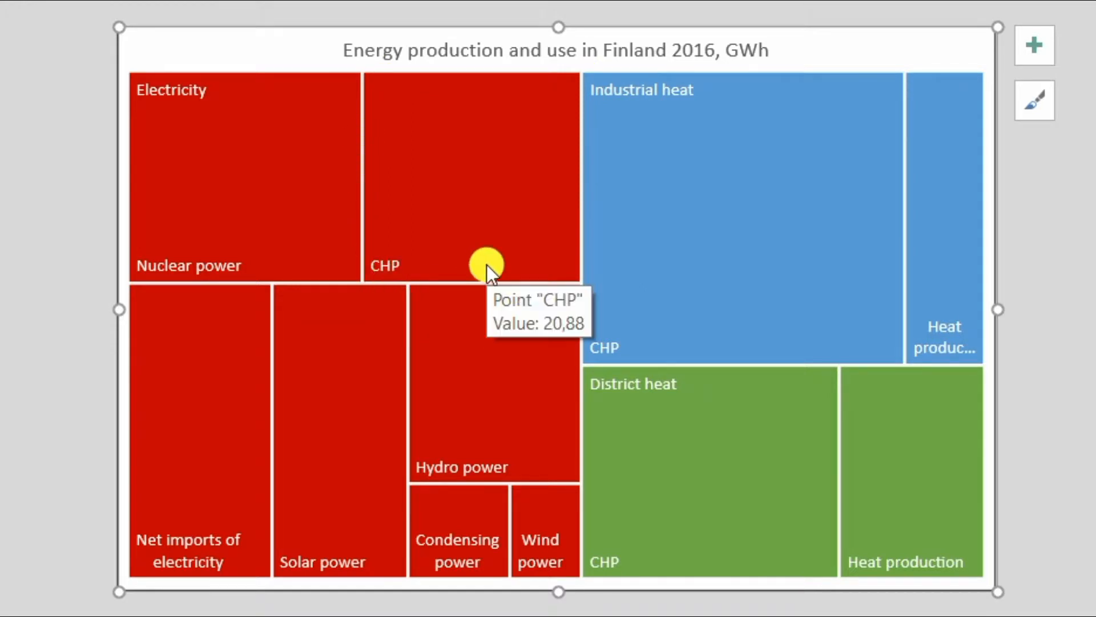
mouse_move(269, 290)
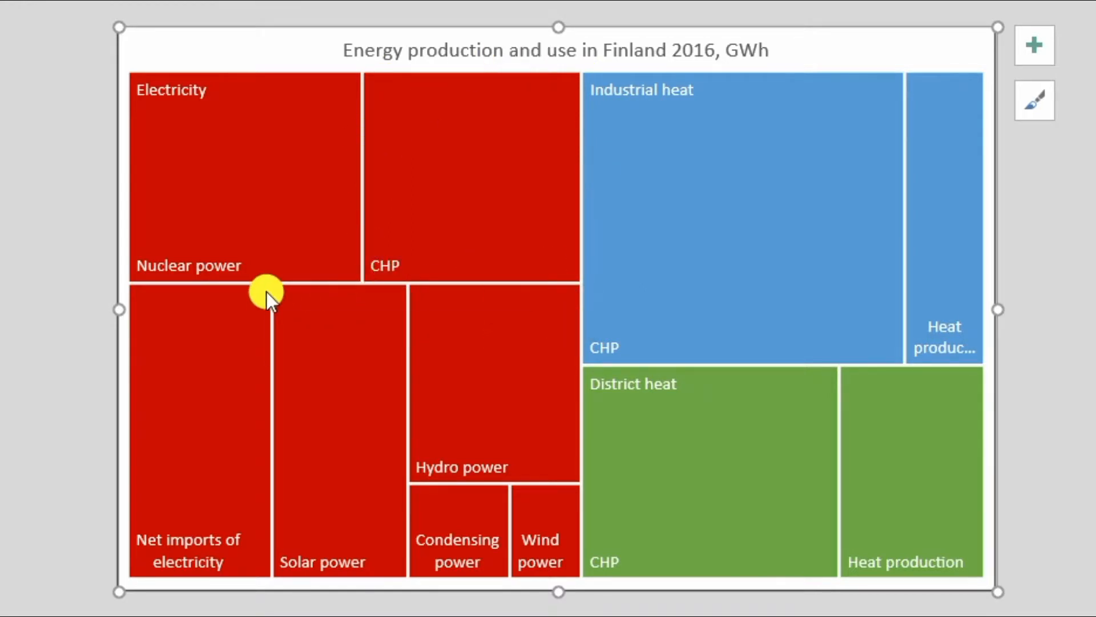
mouse_move(268, 292)
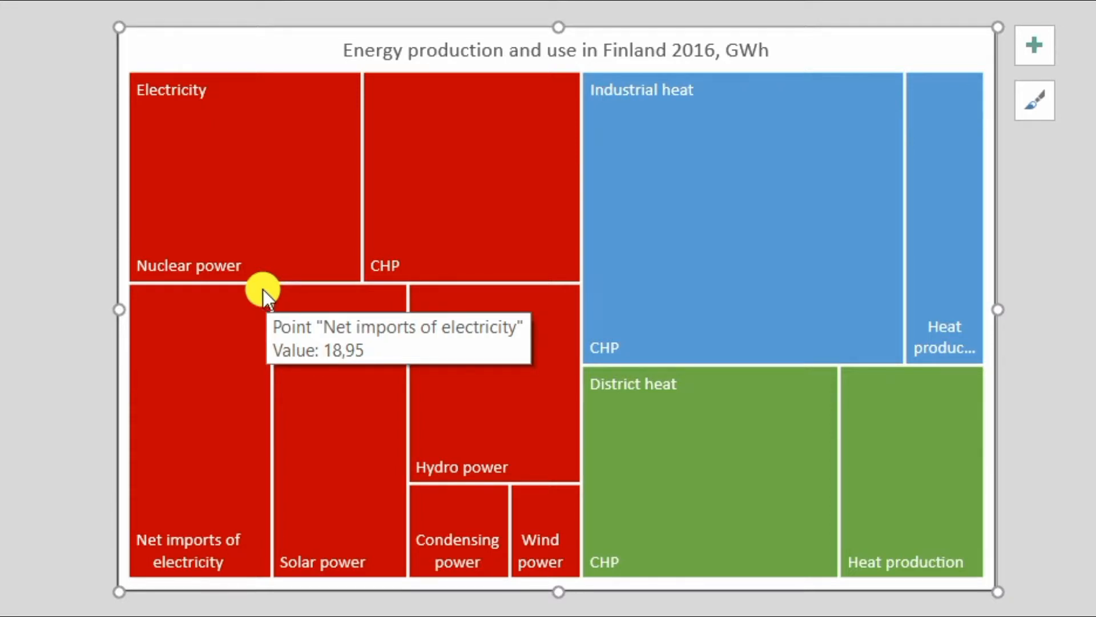
mouse_move(356, 280)
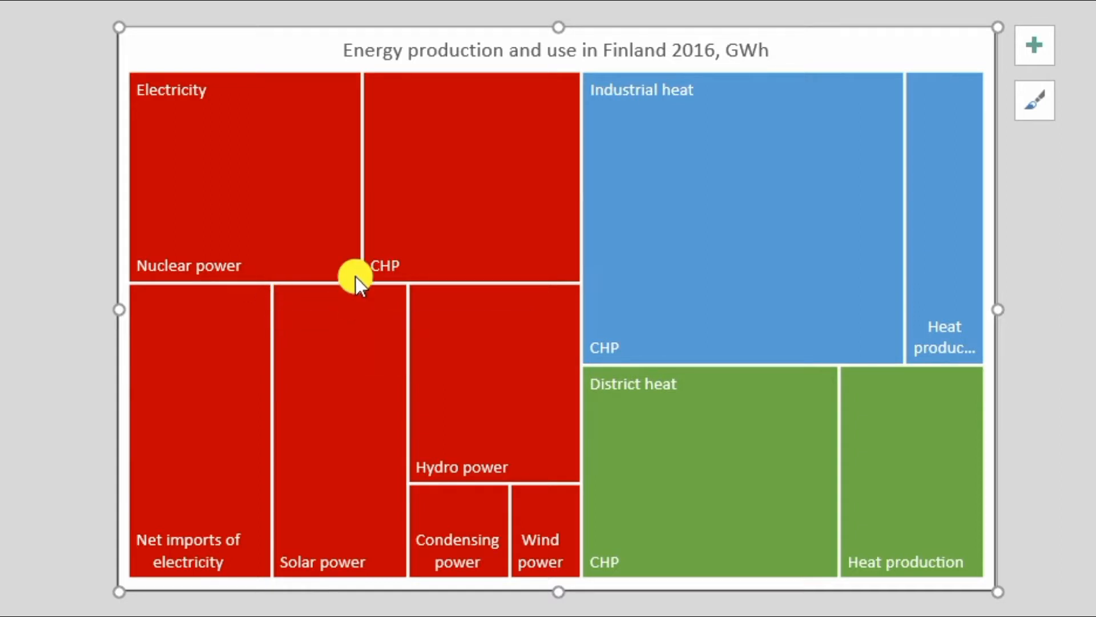
mouse_move(548, 290)
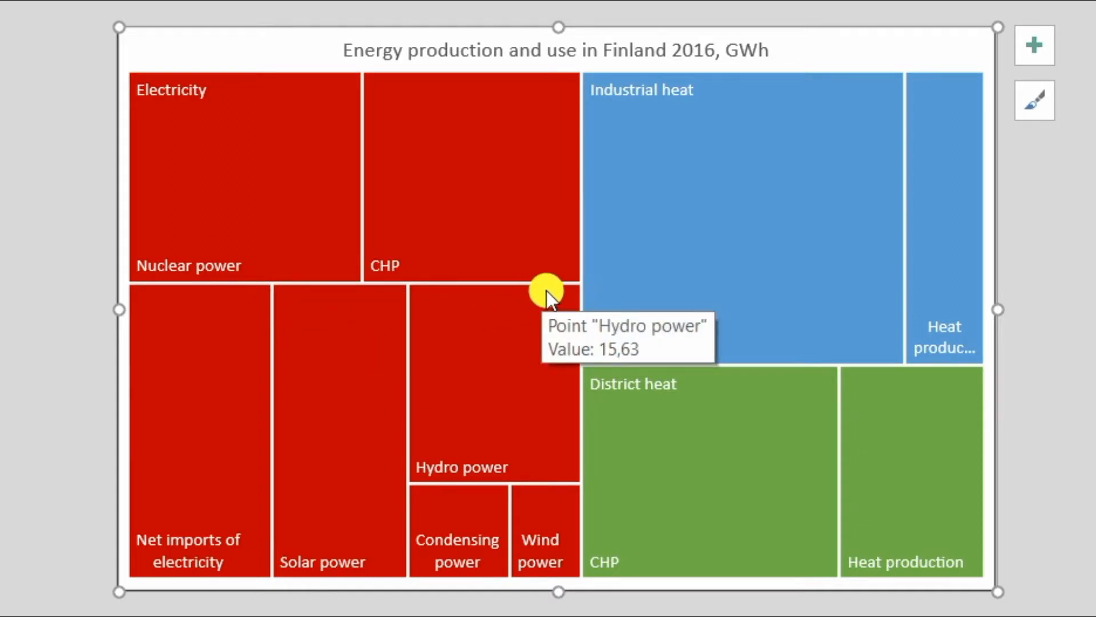
mouse_move(545, 301)
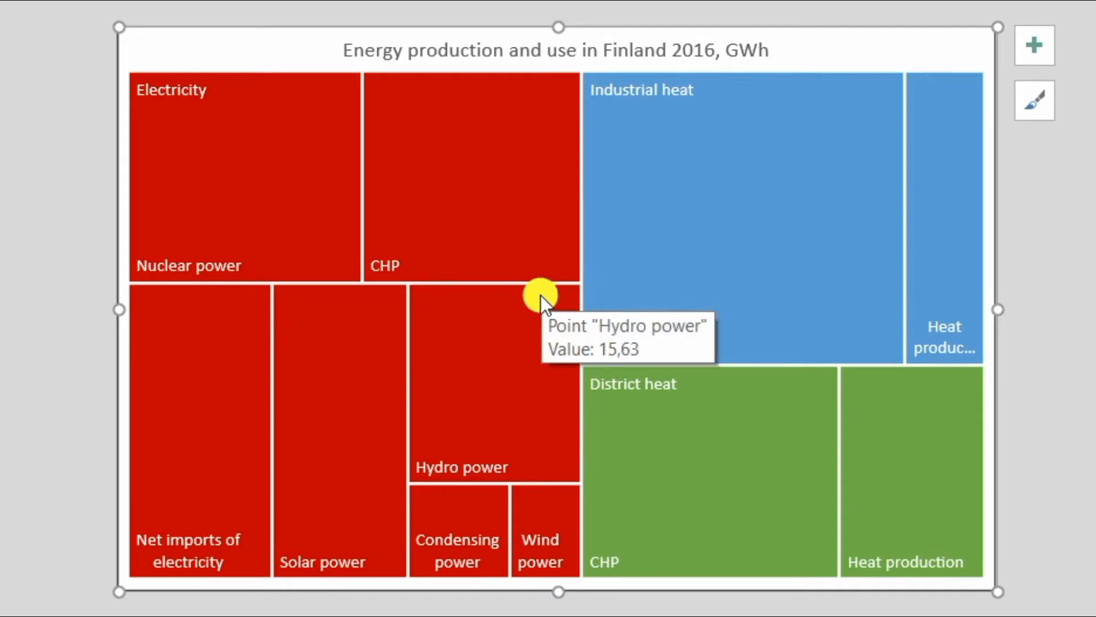
mouse_move(545, 94)
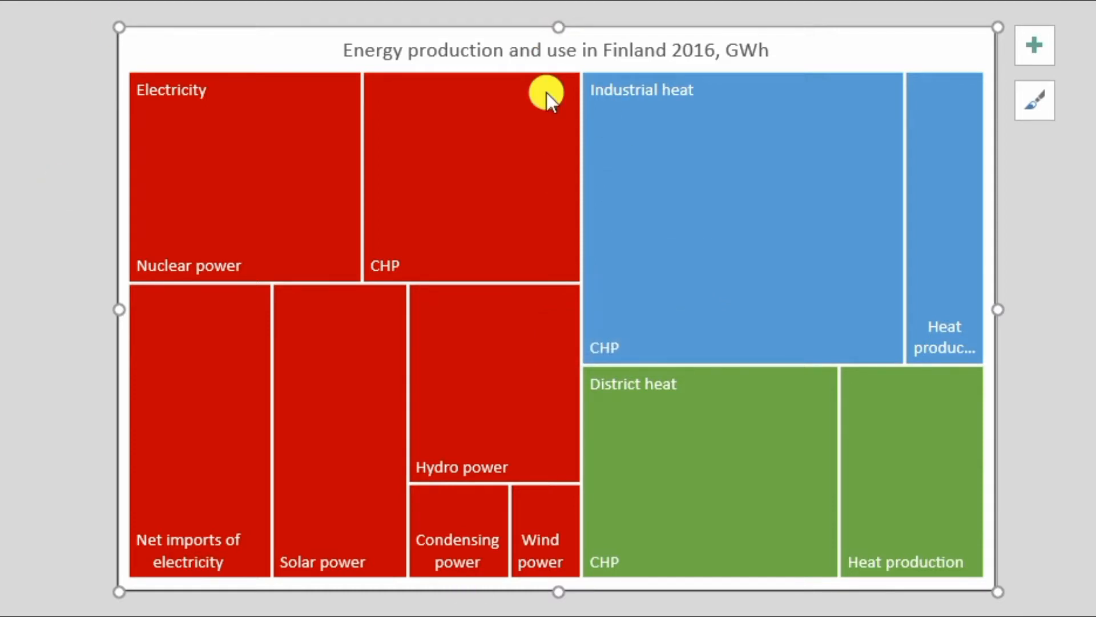
mouse_move(575, 586)
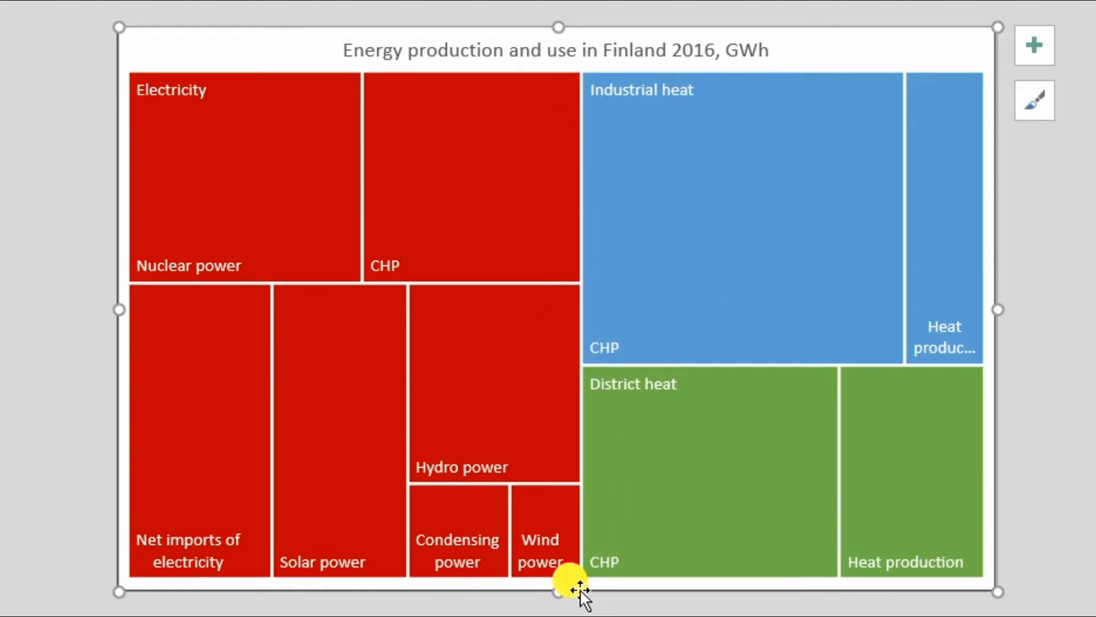
mouse_move(611, 342)
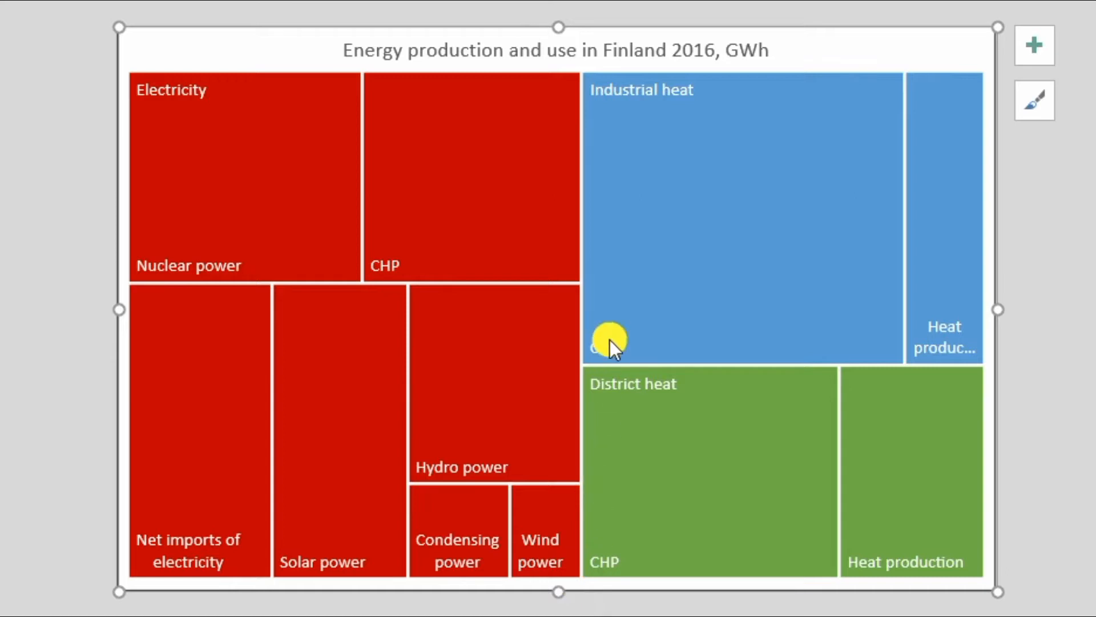
mouse_move(664, 392)
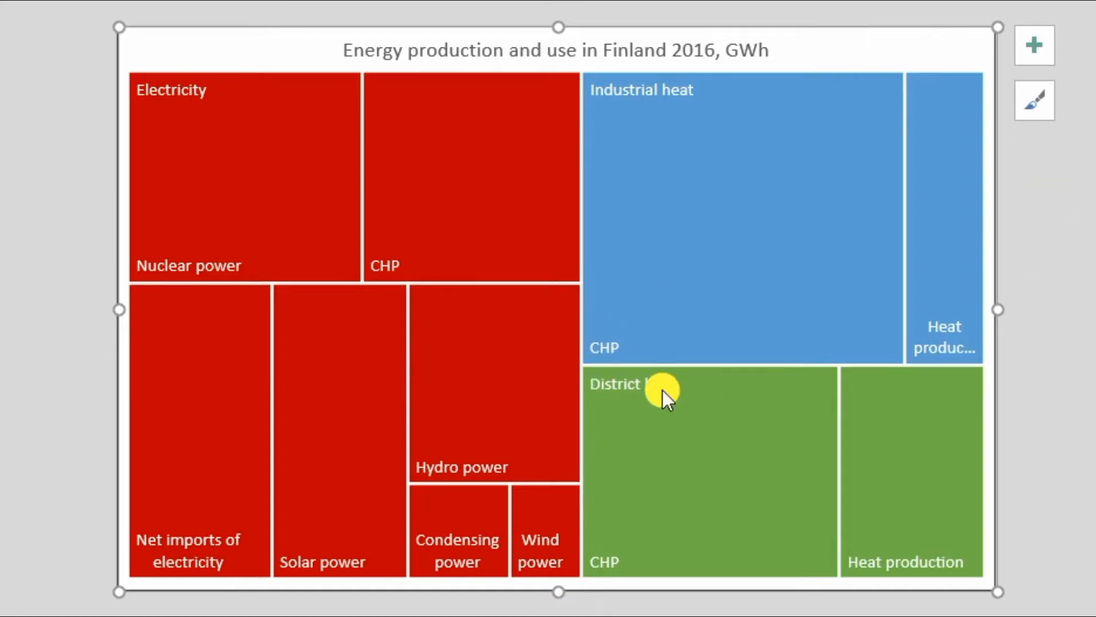
mouse_move(1021, 565)
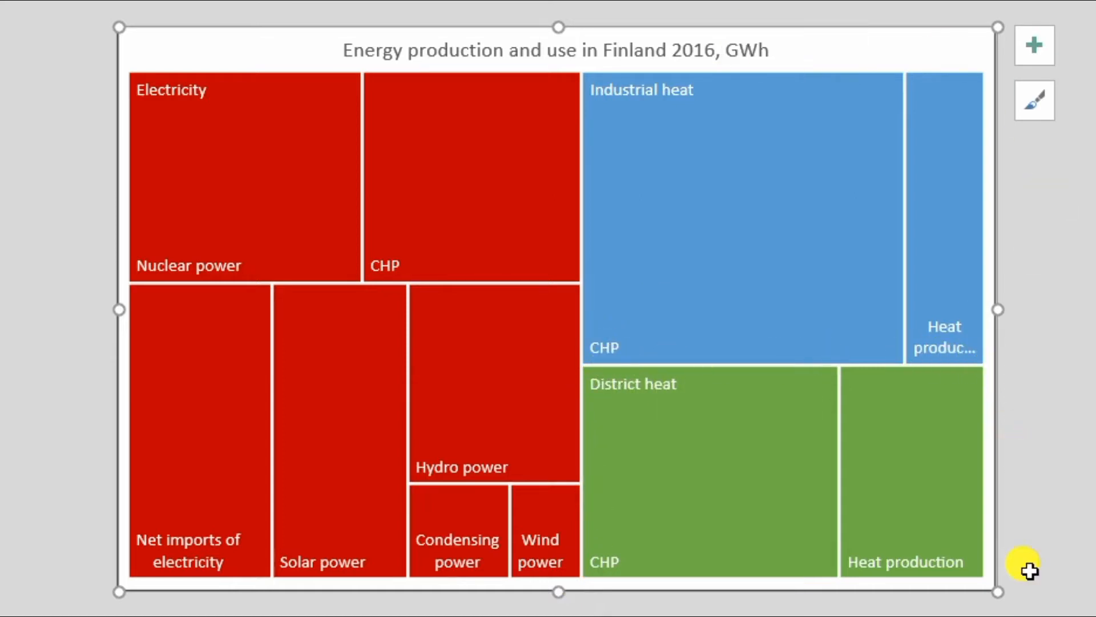
mouse_move(154, 416)
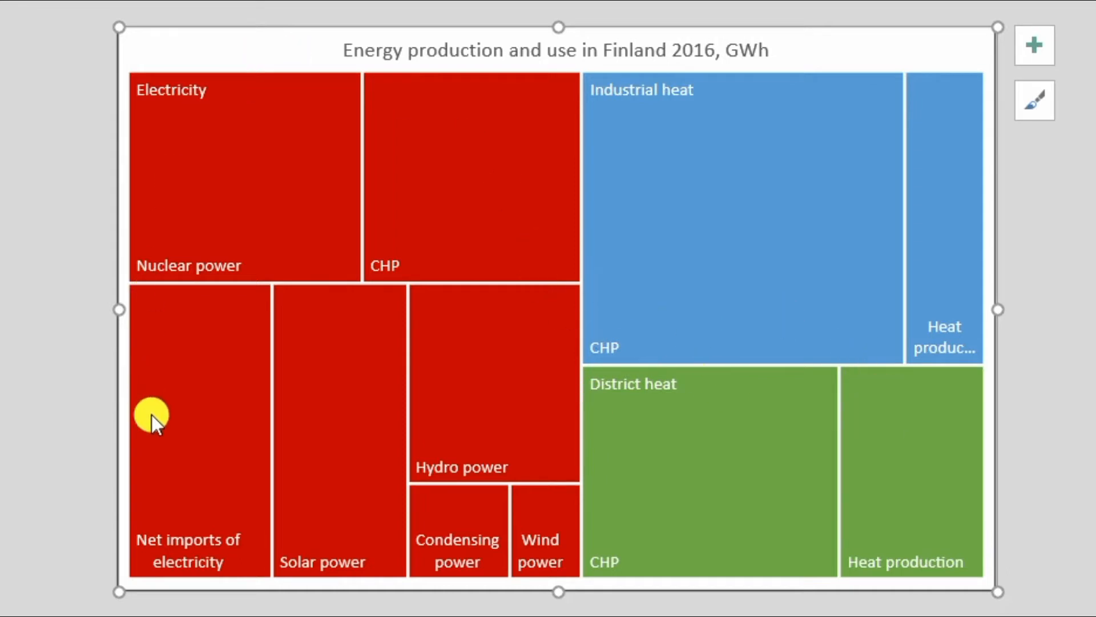
mouse_move(317, 542)
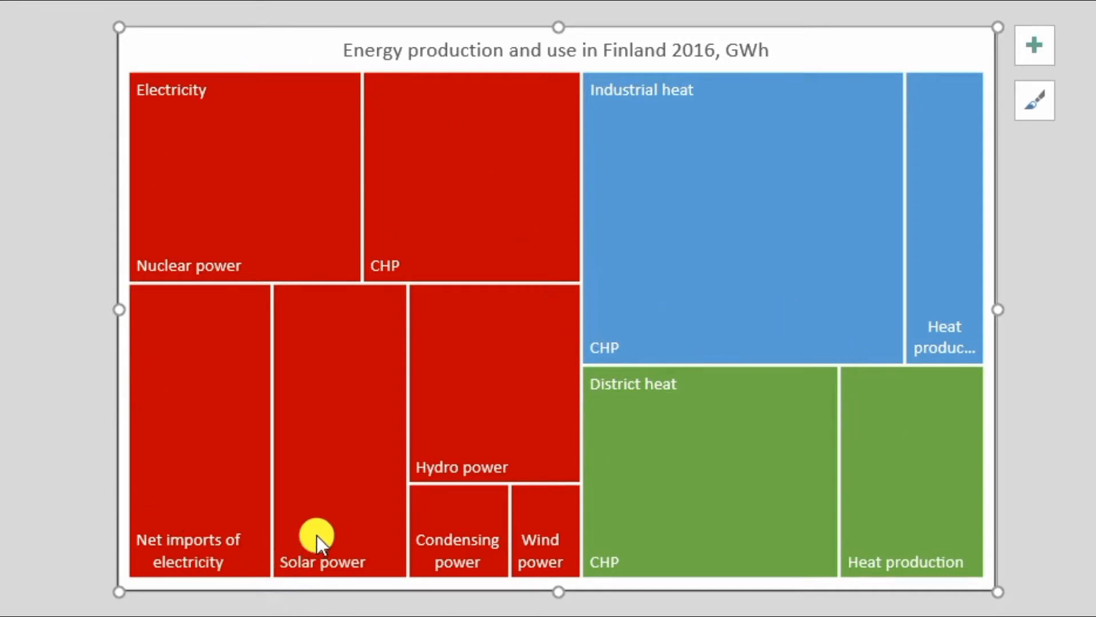
mouse_move(548, 542)
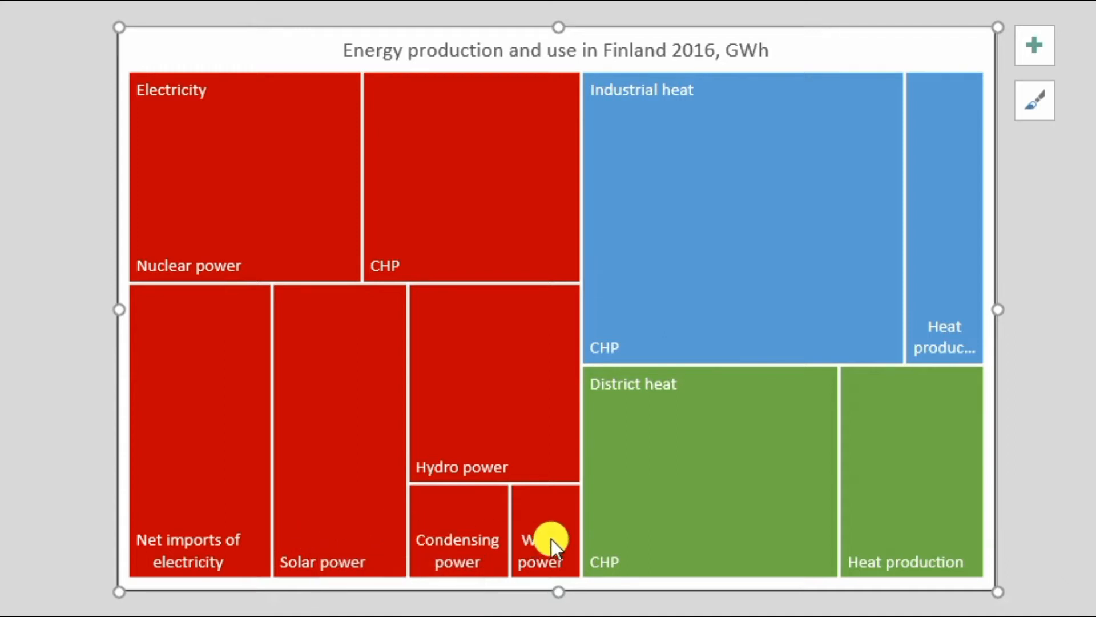
mouse_move(843, 534)
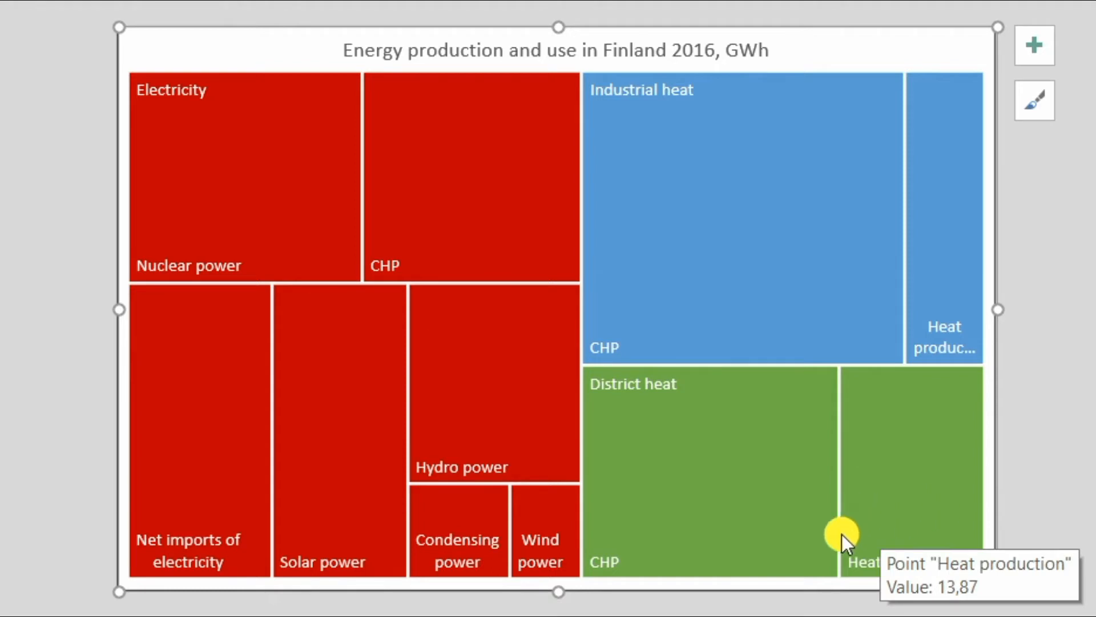
mouse_move(909, 527)
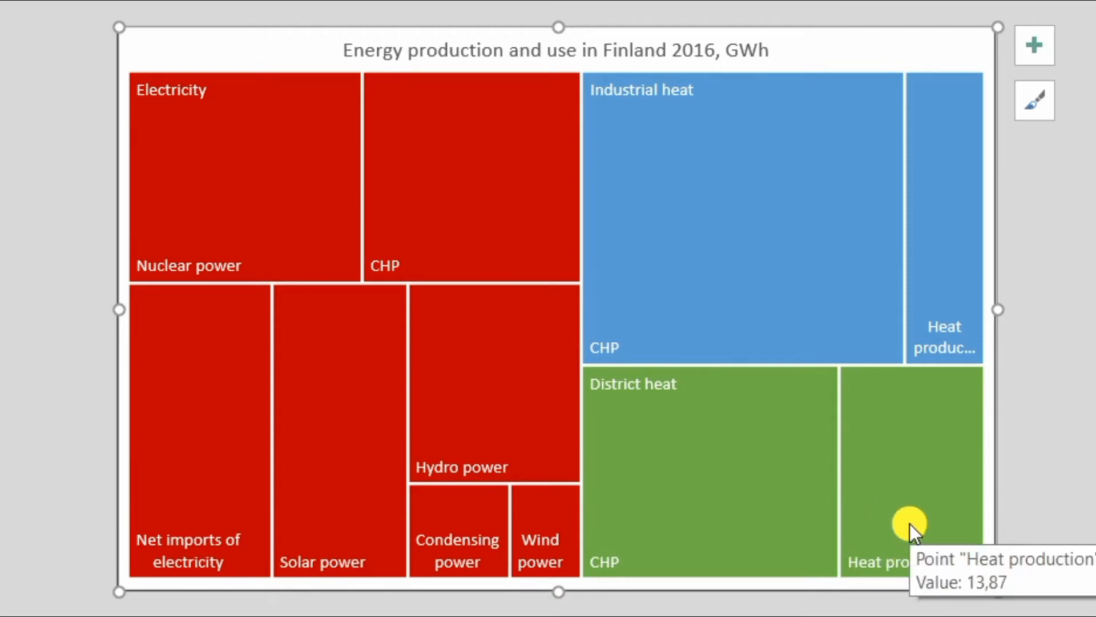
mouse_move(919, 255)
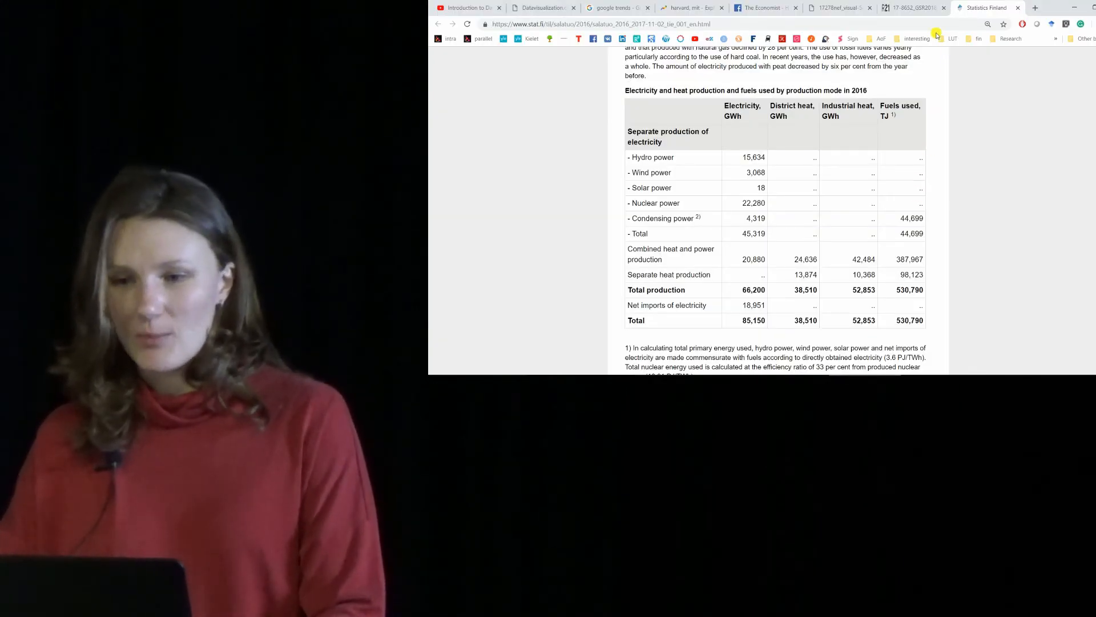
- Switch to the Chrome tab showing the Statistics Finland energy production table
click(912, 7)
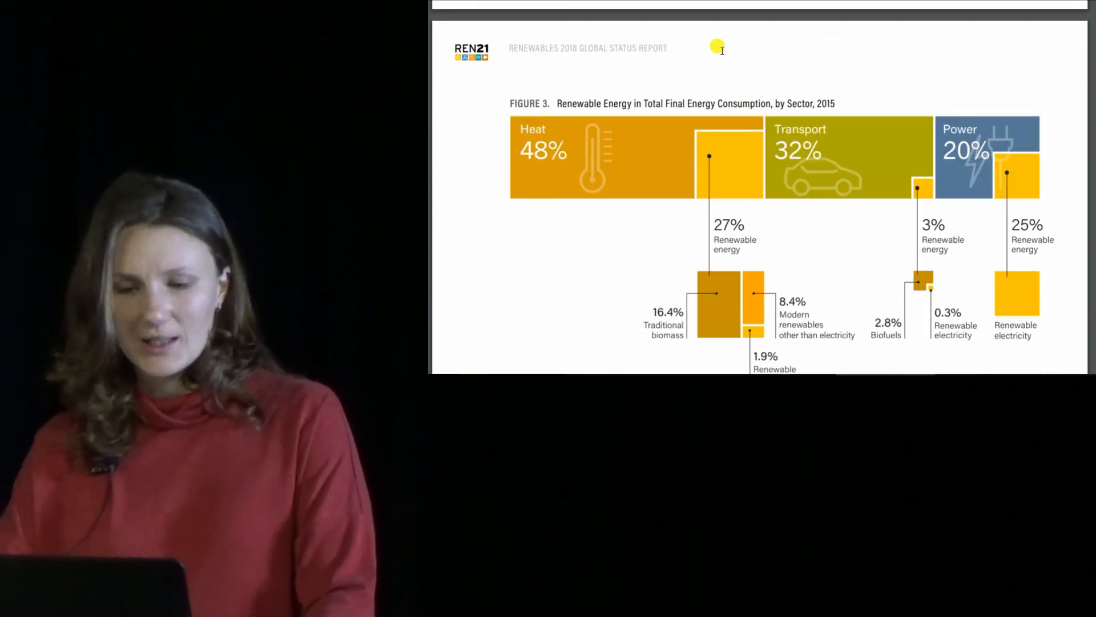
mouse_move(847, 236)
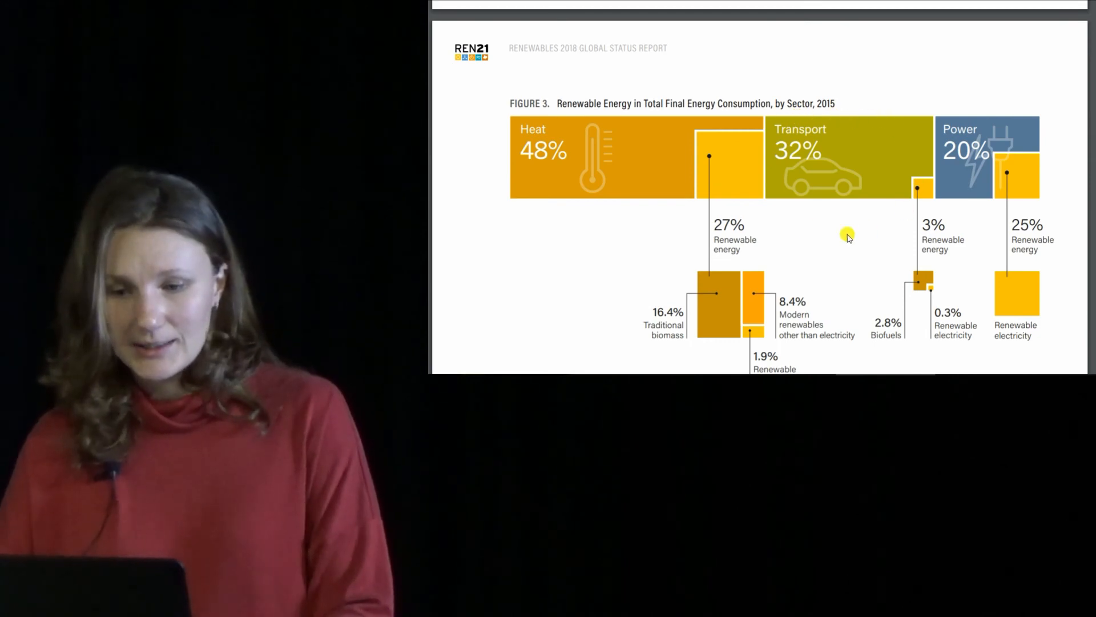
mouse_move(766, 143)
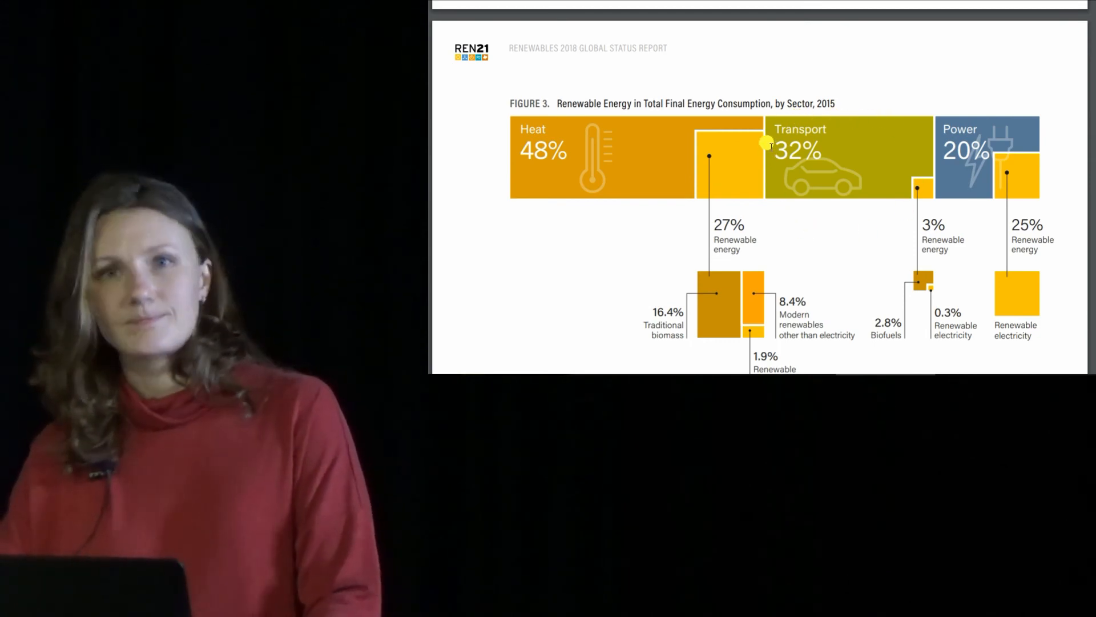